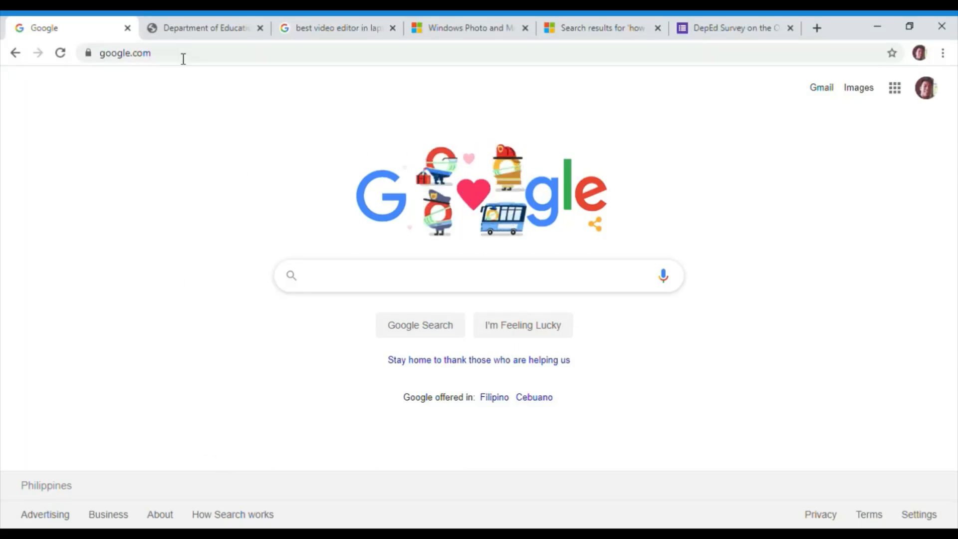
Go to commons.deped.gov.ph and bring up its Select your school registration form.
text(commons.deped.gov.ph)
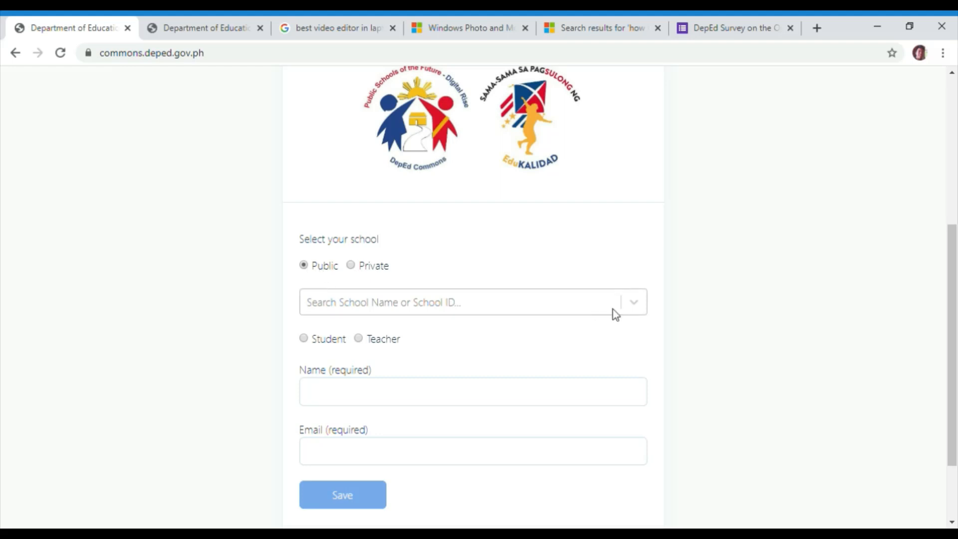
Search for the 'Dr. Gerar…' school, select it, and choose the Student role.
text(D)
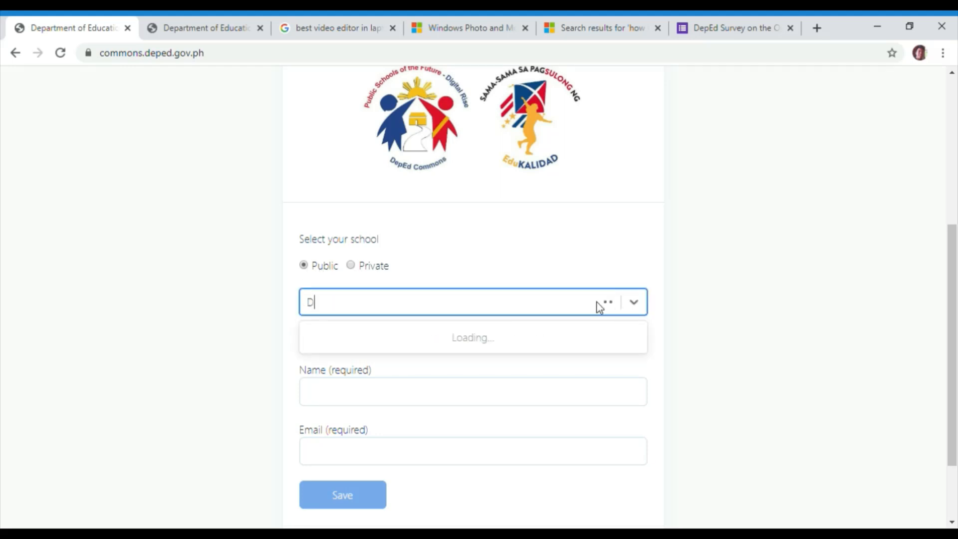
text(r.)
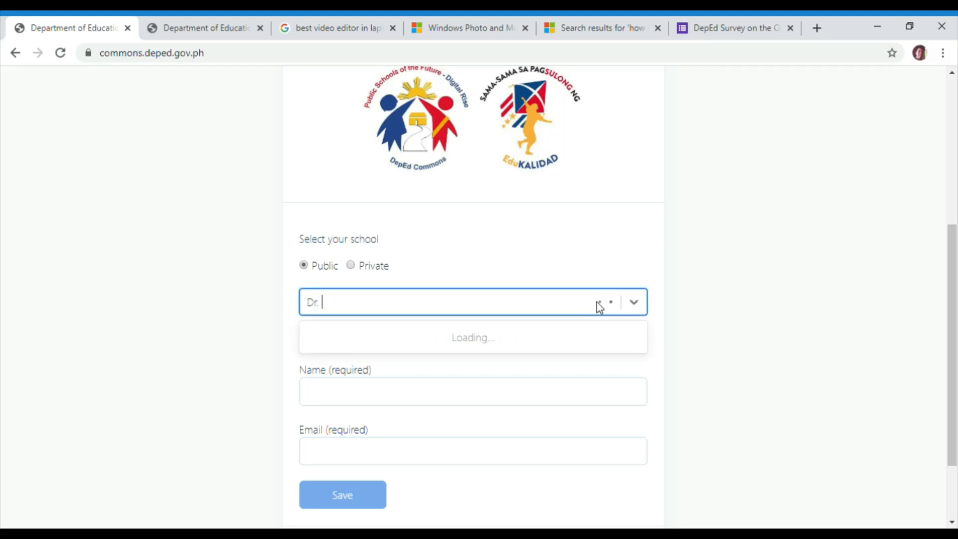
text(Gerar)
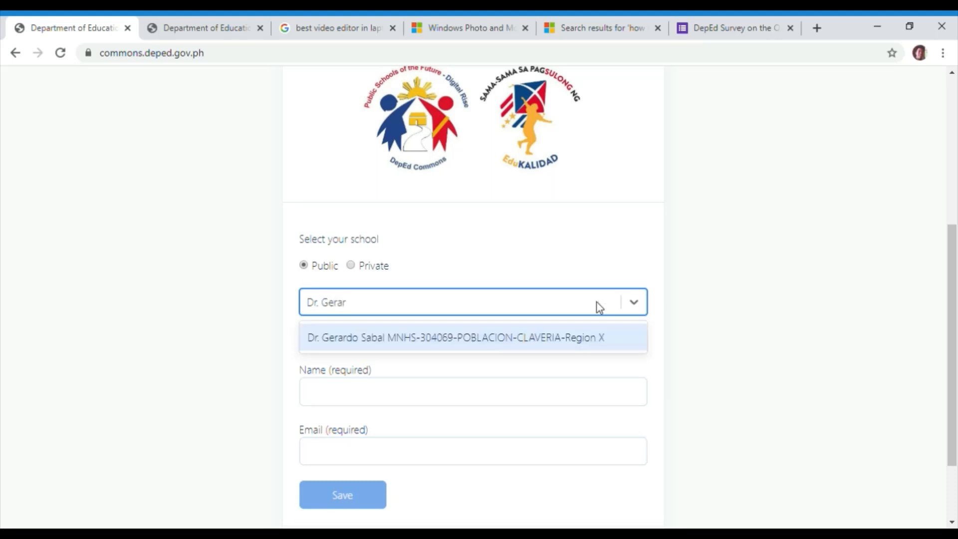
click(456, 338)
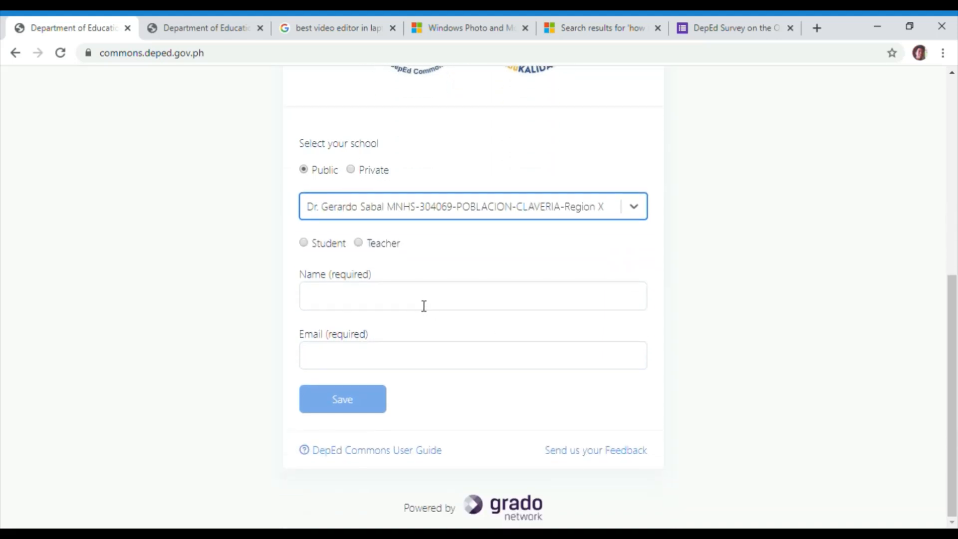
click(302, 243)
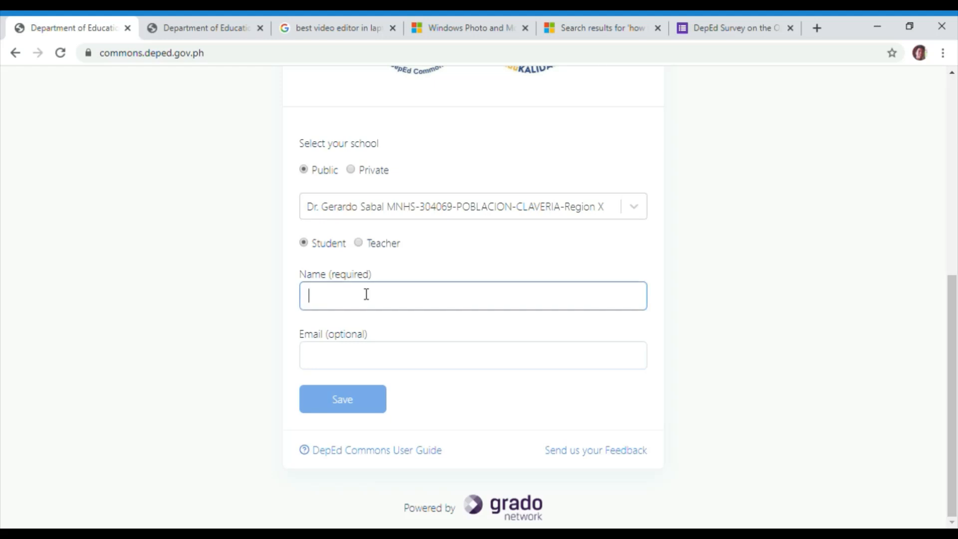
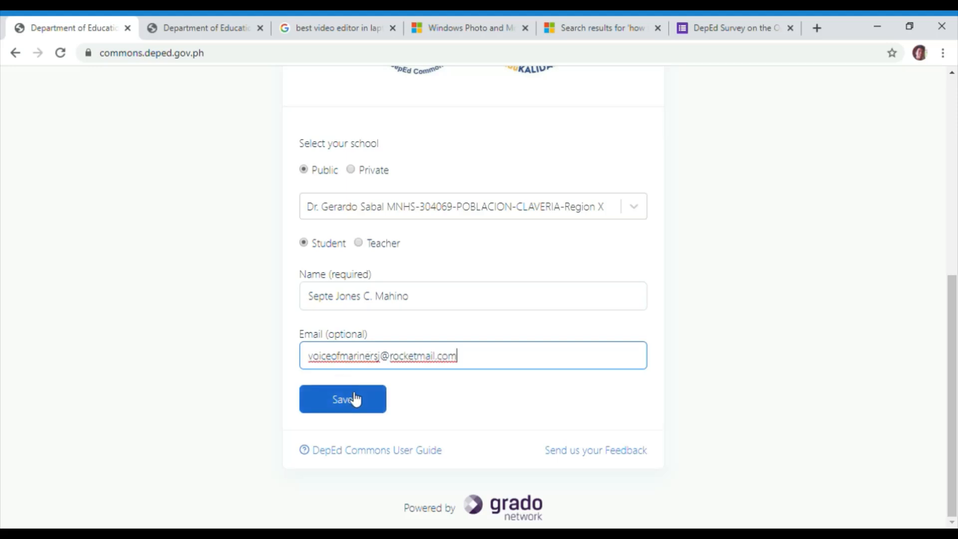
Save the registration and choose Spotlight (4) from the grade level list.
click(342, 399)
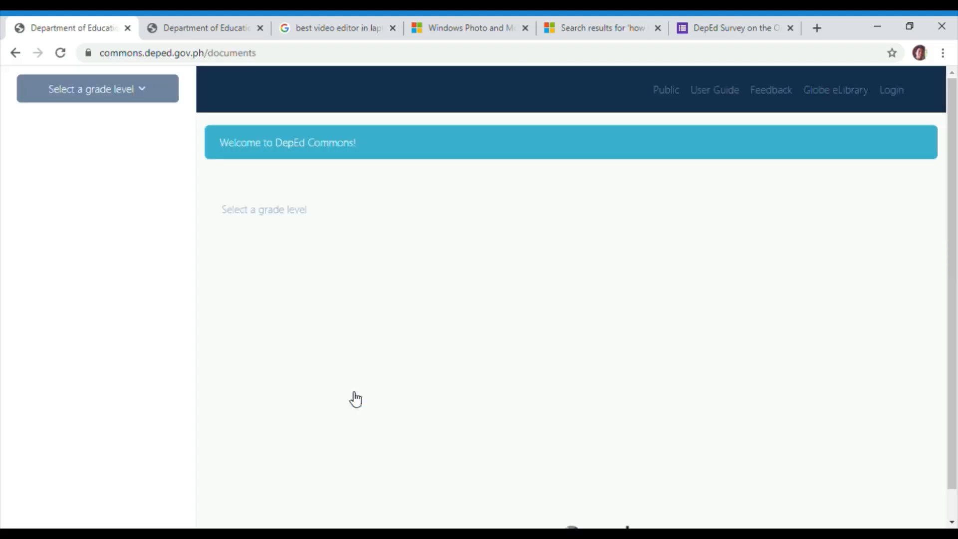
mouse_move(492, 297)
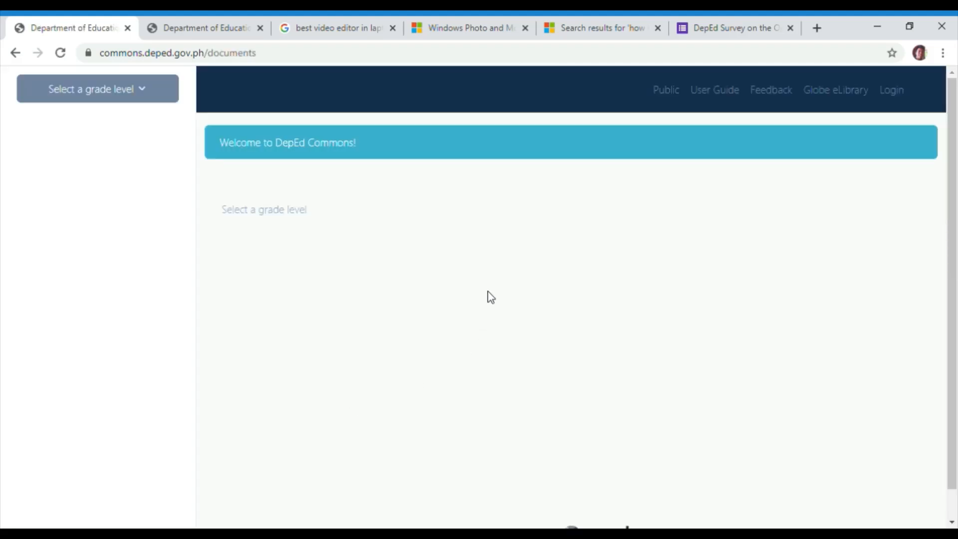
click(98, 89)
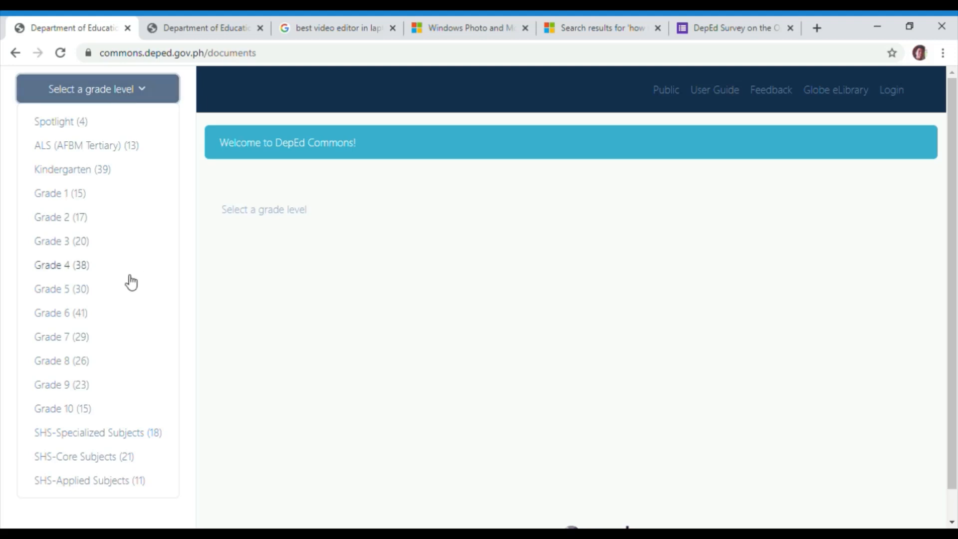
scroll(down, 3)
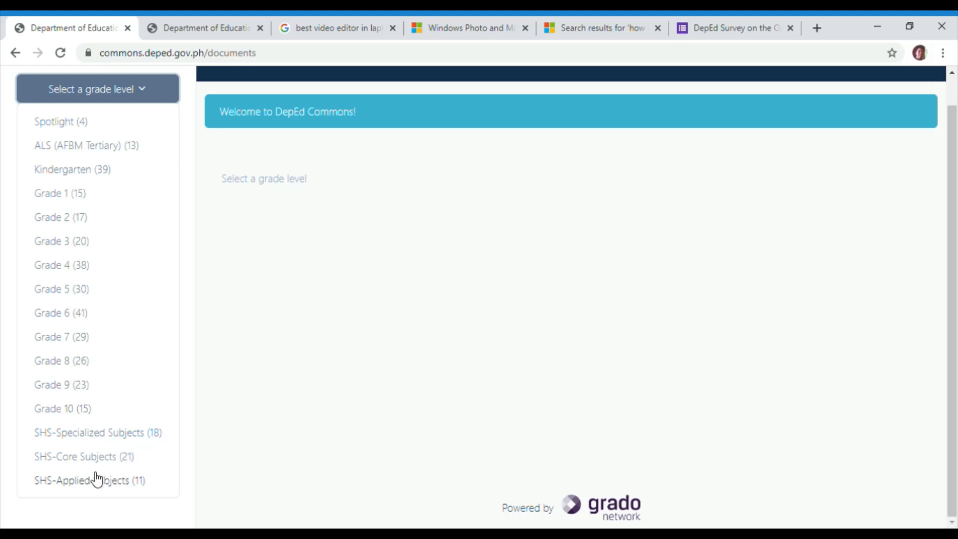
mouse_move(89, 119)
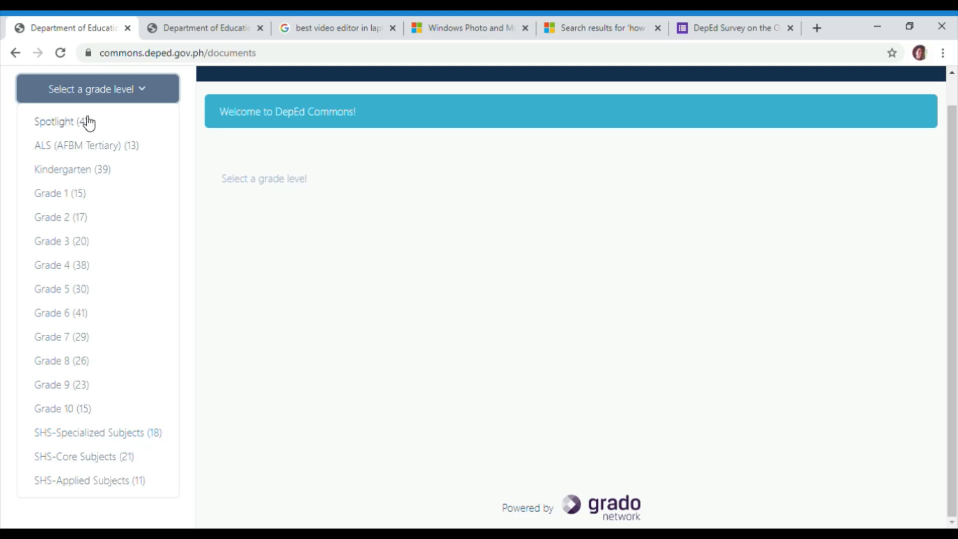
click(54, 120)
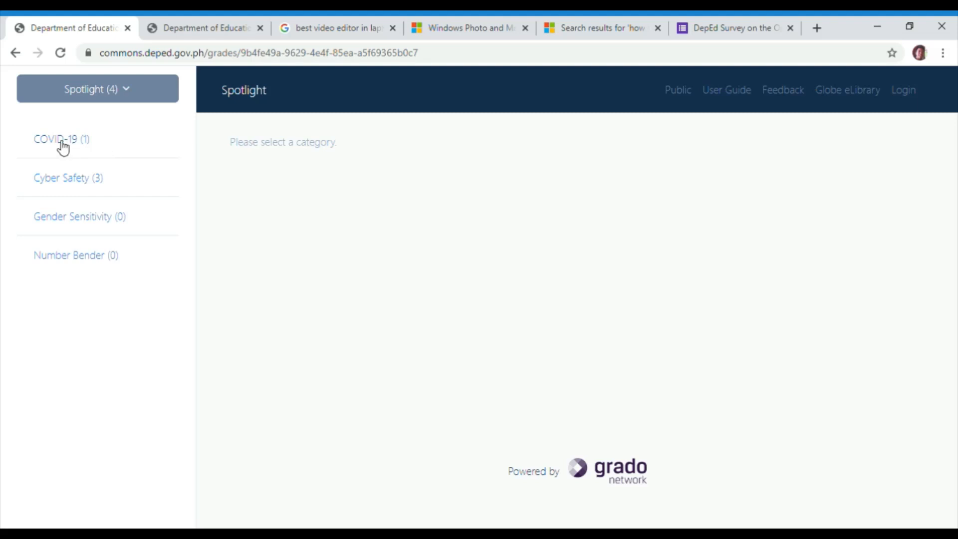
View the Spotlight COVID-19, Cyber Safety and Gender Sensitivity resources, then reopen the grade list.
click(60, 139)
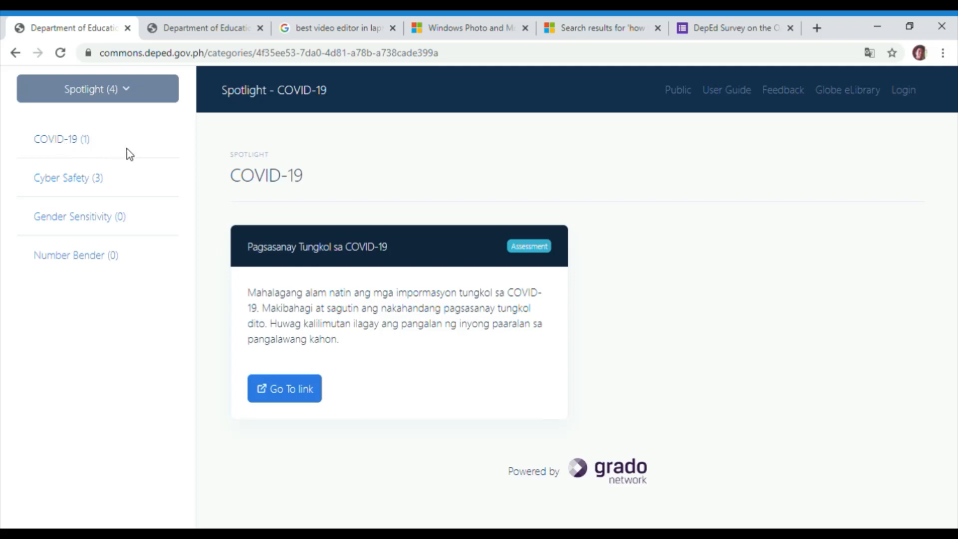
mouse_move(127, 161)
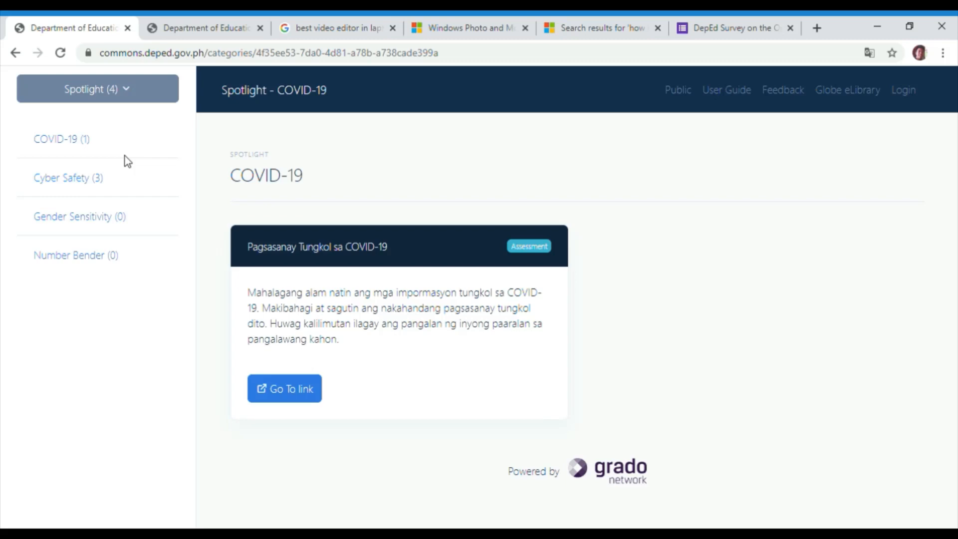
mouse_move(69, 182)
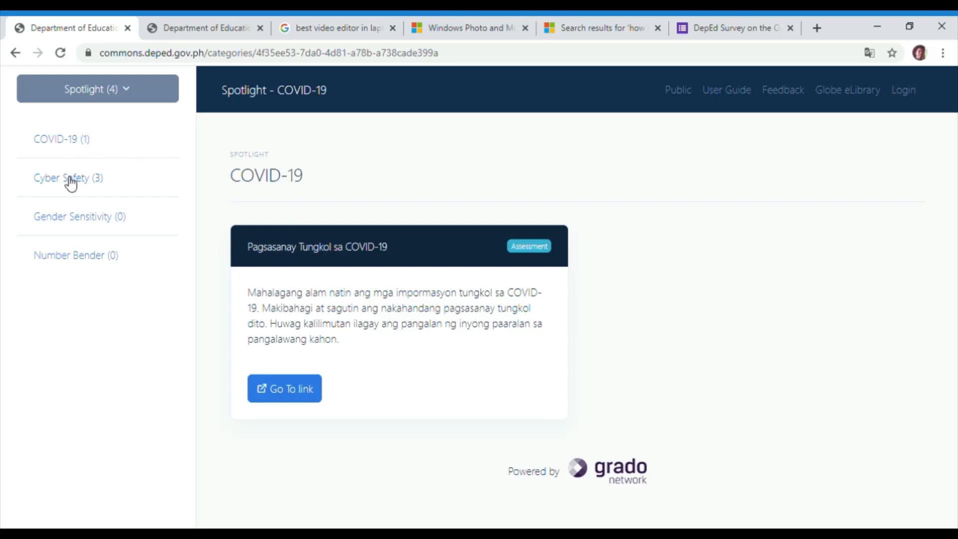
click(67, 177)
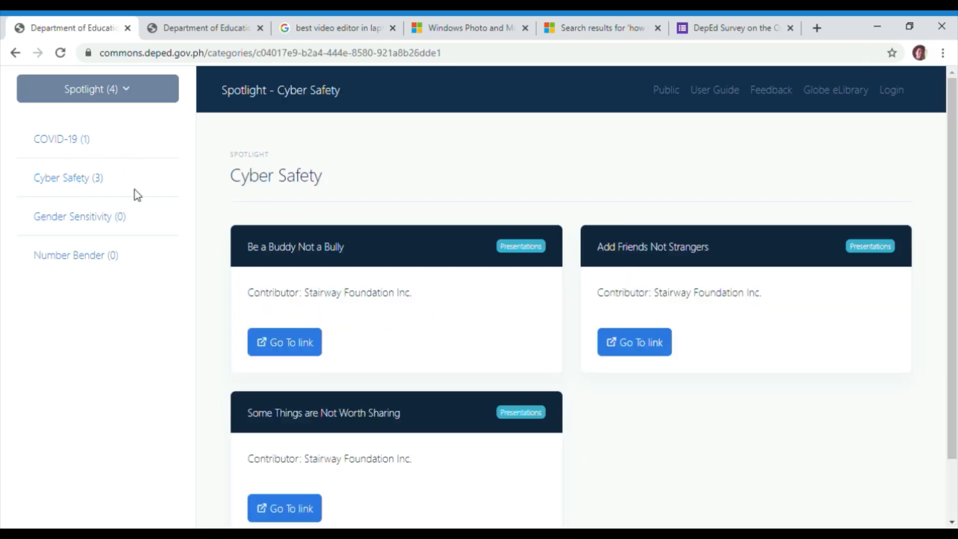
scroll(down, 3)
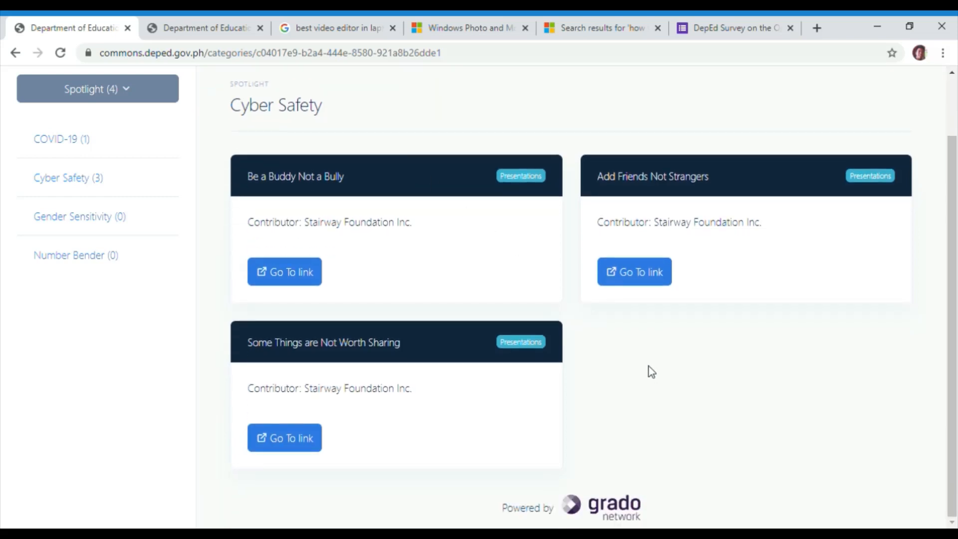
click(79, 215)
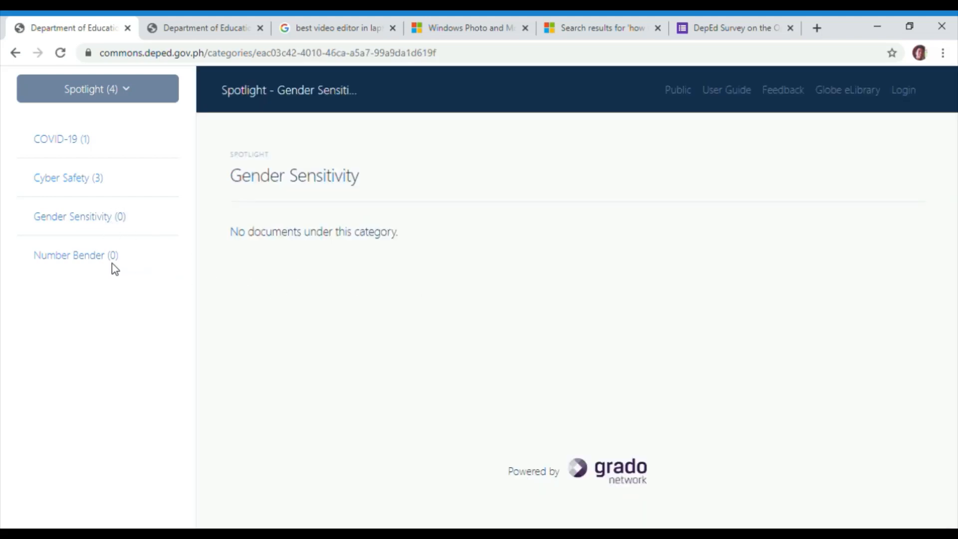
click(97, 89)
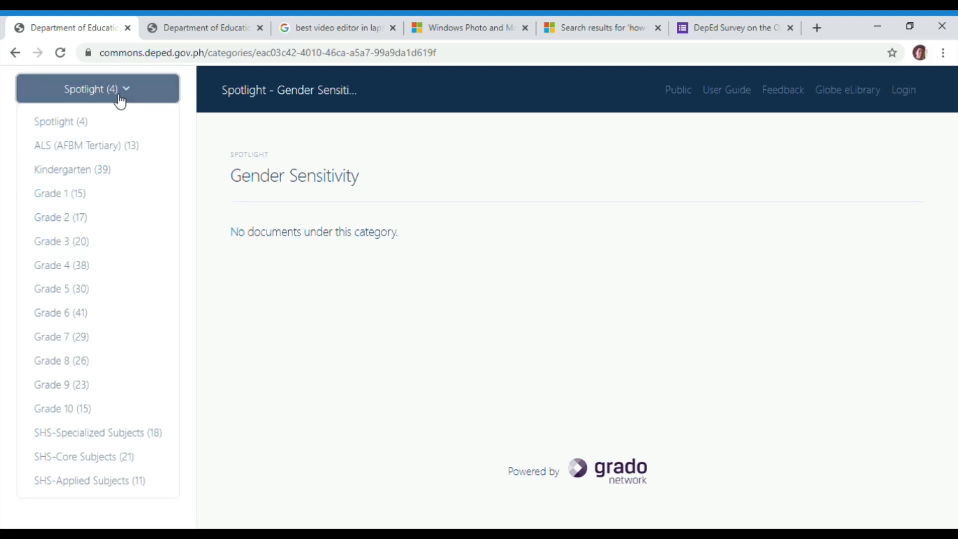
Open ALS (AFBM Tertiary) Biology and scroll down to Module 12-What Makes Us Us.
click(86, 146)
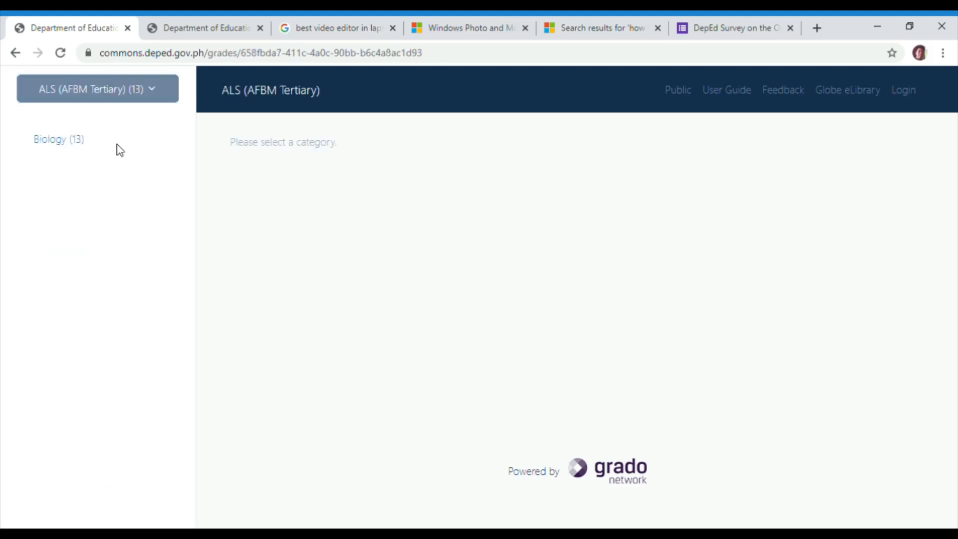
mouse_move(58, 138)
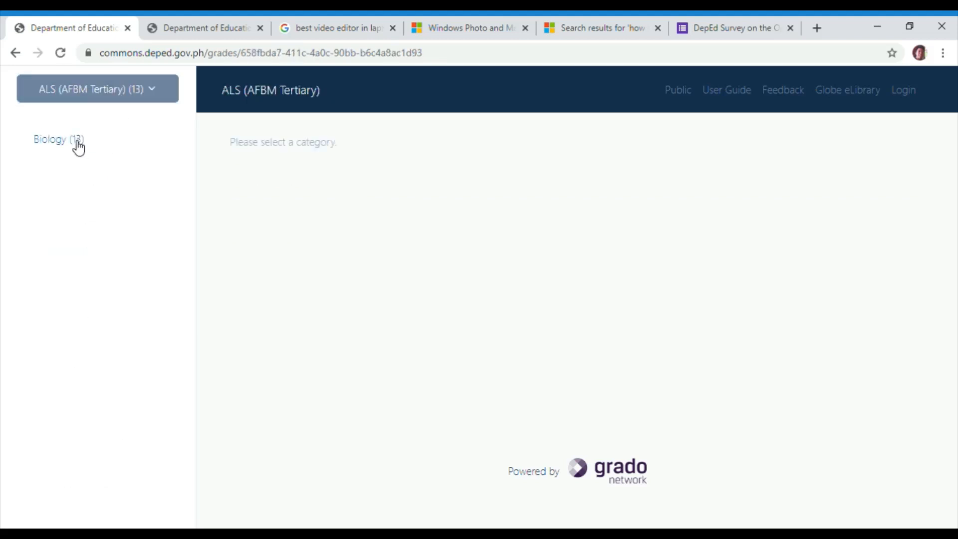
click(58, 138)
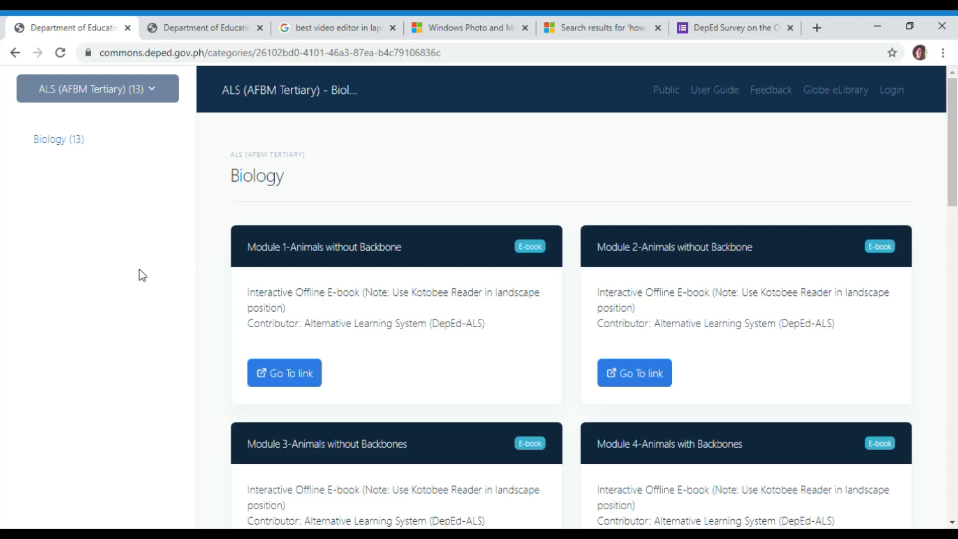
scroll(down, 3)
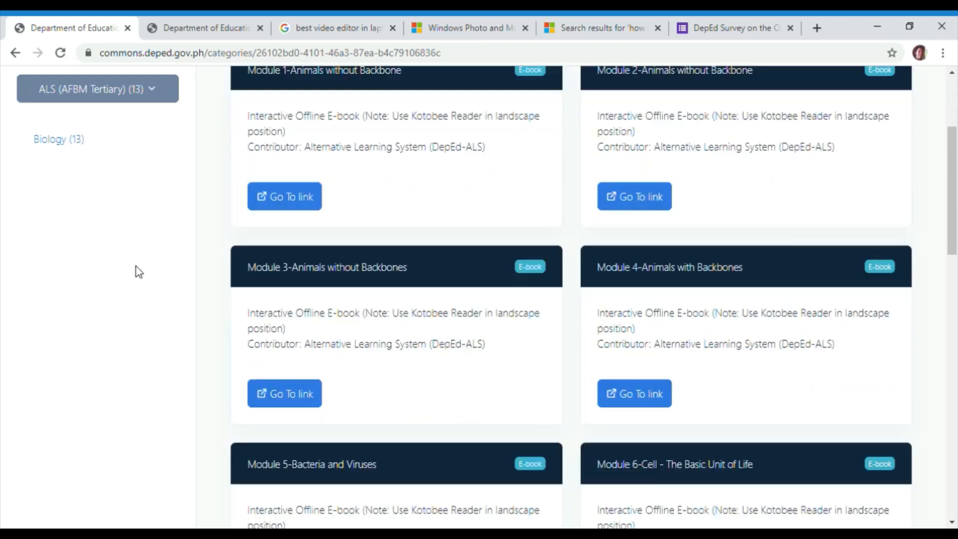
scroll(down, 3)
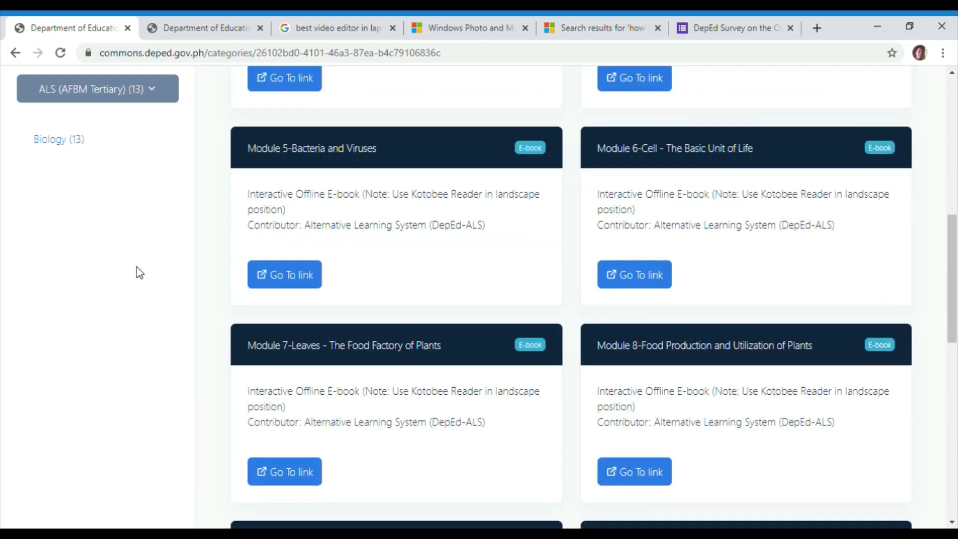
scroll(down, 3)
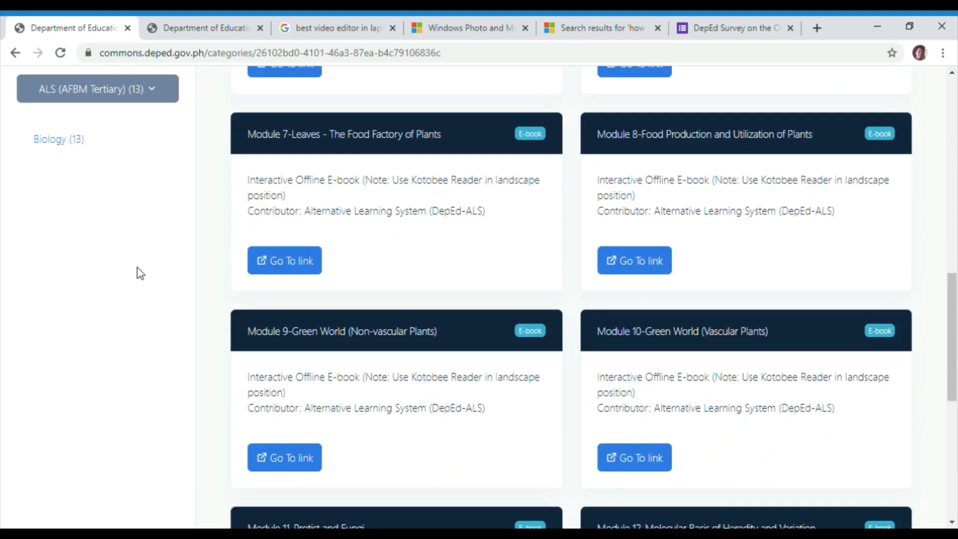
scroll(down, 3)
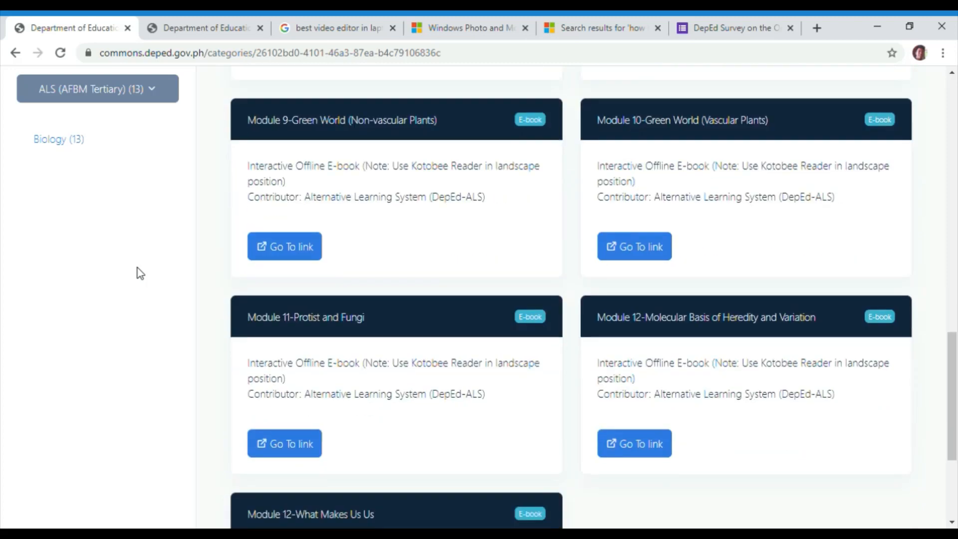
click(97, 89)
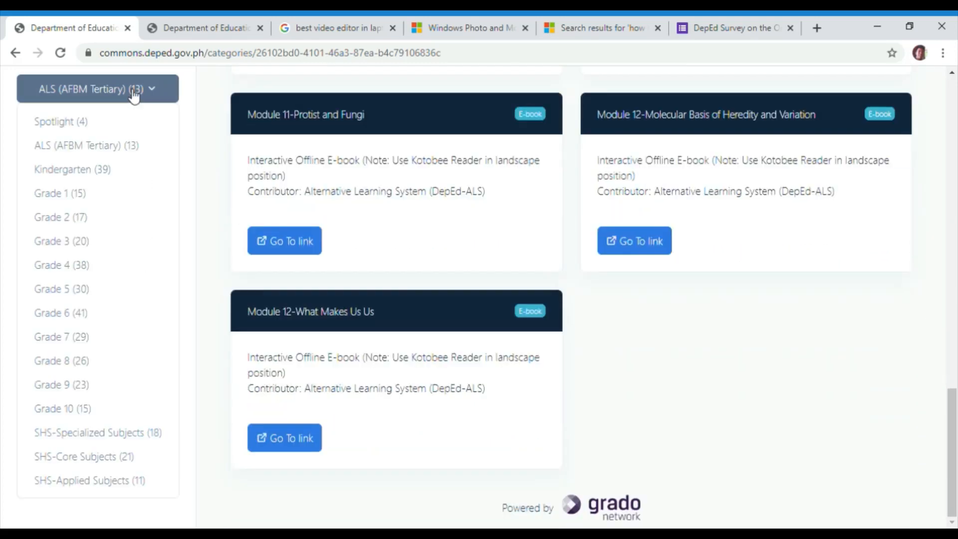
Browse the Kindergarten categories Titik Mm, Aa at Ss; Titik Ii, Oo at Ee; and Titik Bb, Uu at Tt.
click(71, 169)
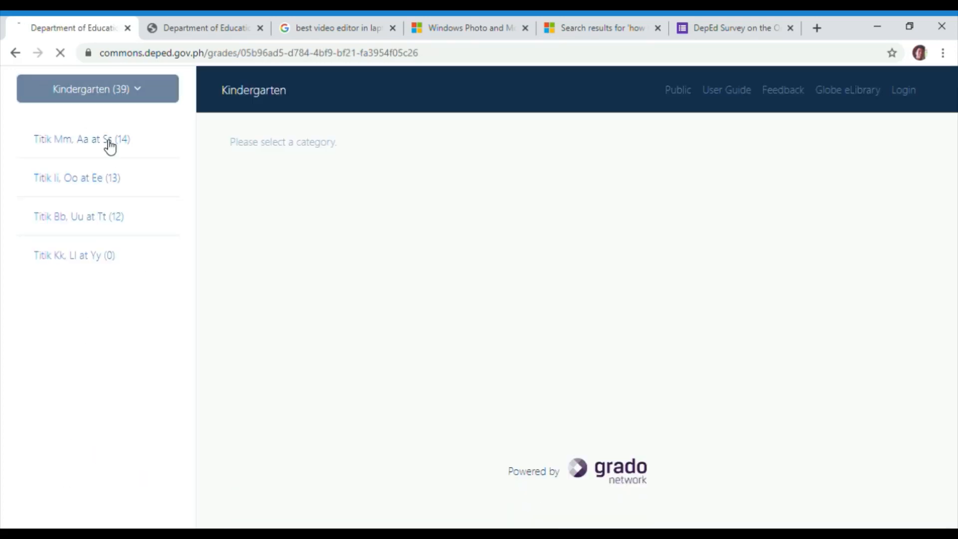
click(81, 139)
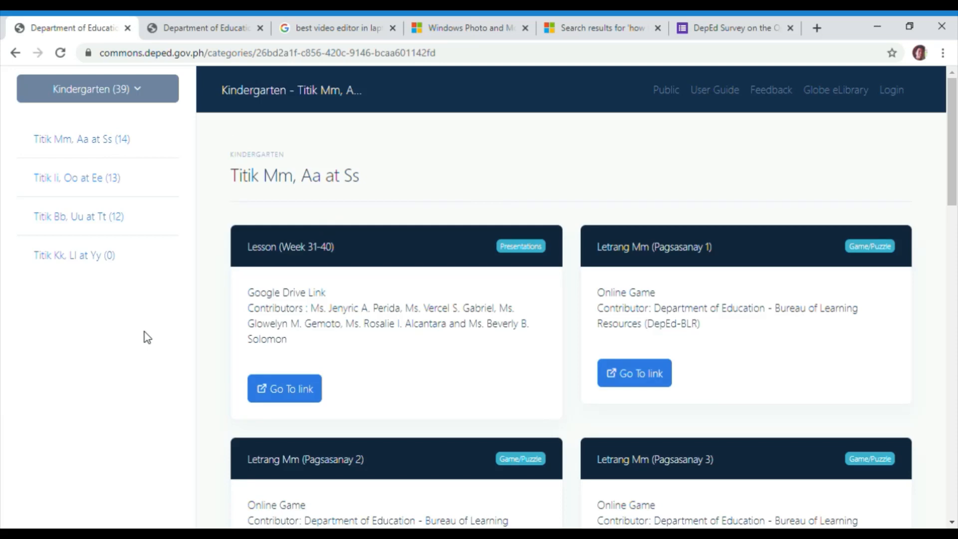
scroll(down, 3)
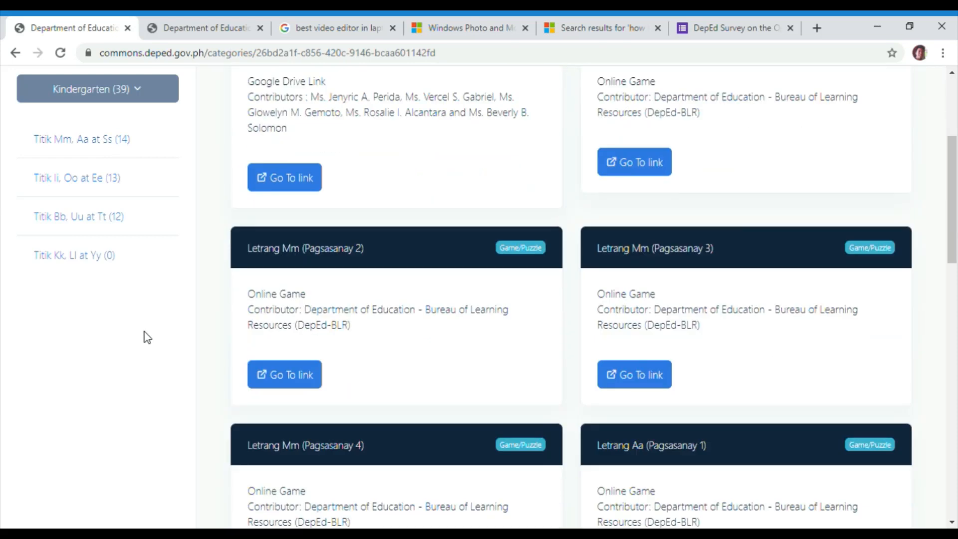
scroll(down, 3)
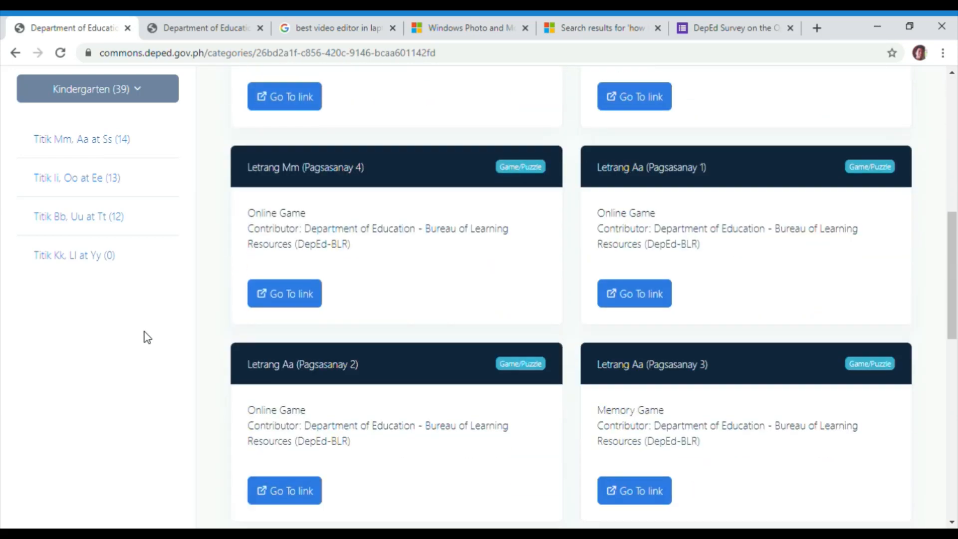
scroll(down, 3)
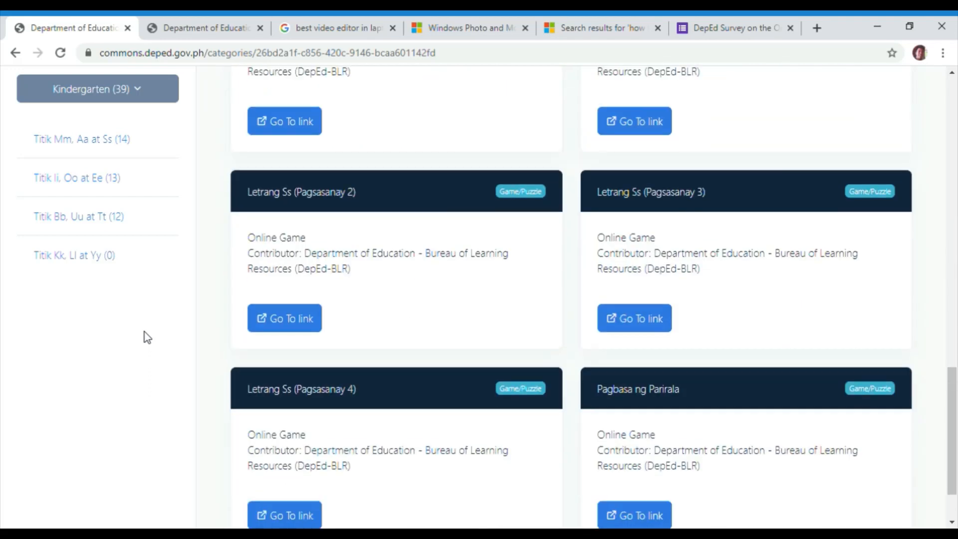
click(76, 177)
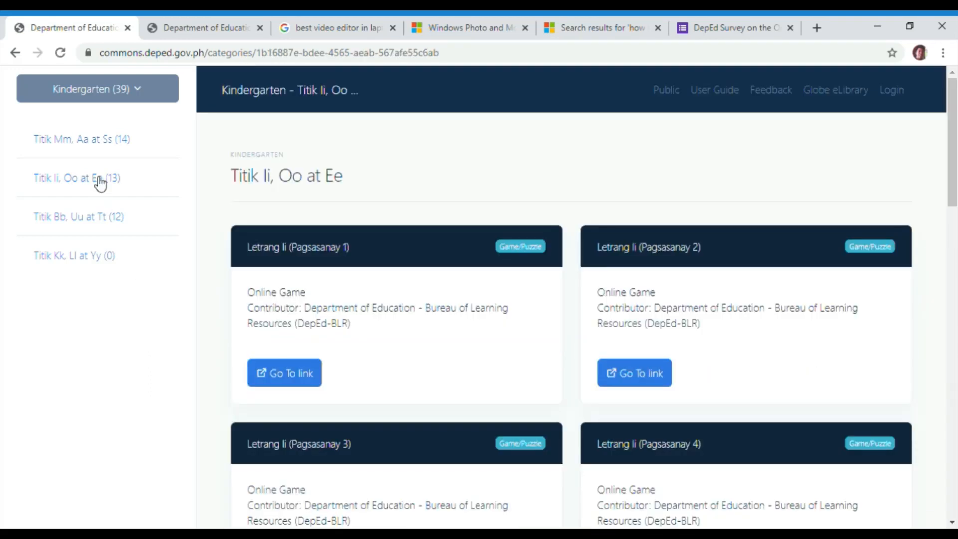
scroll(down, 3)
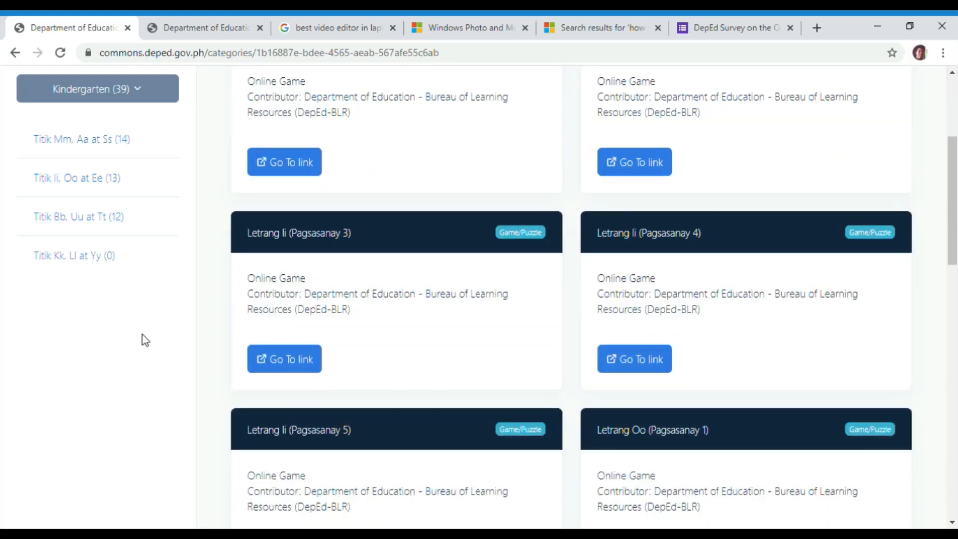
scroll(down, 3)
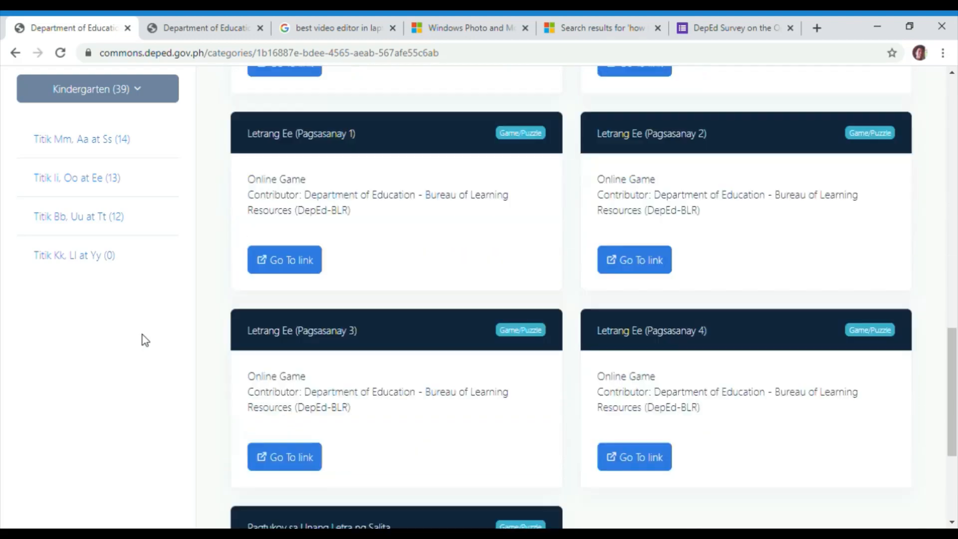
click(79, 216)
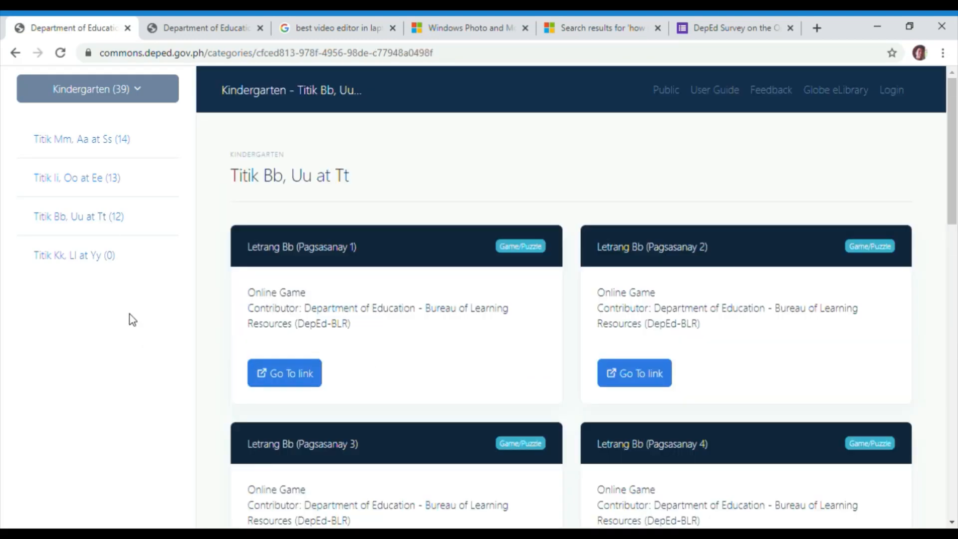
scroll(down, 3)
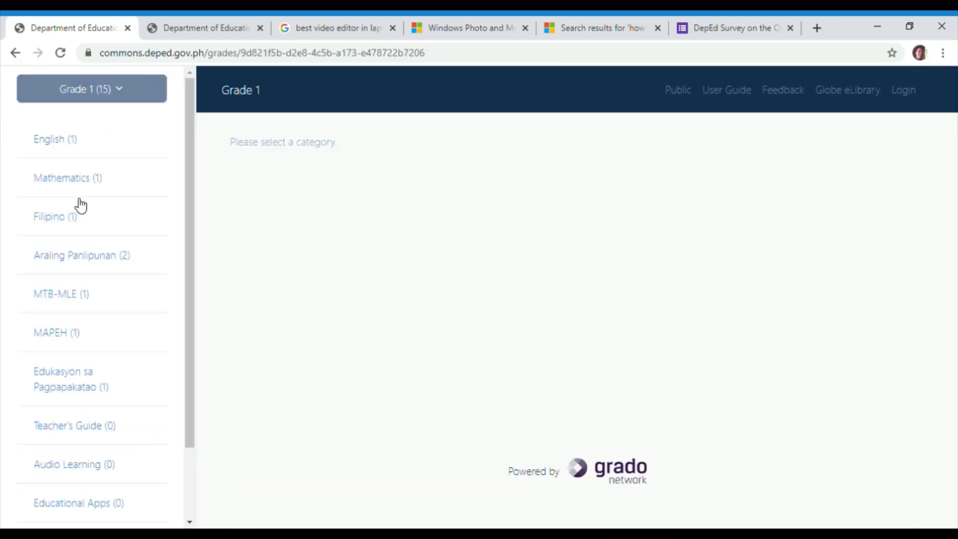
View Grade 1 Araling Panlipunan, MAPEH and Edukasyon sa Pagpapakatao, then reopen the grade list.
click(68, 178)
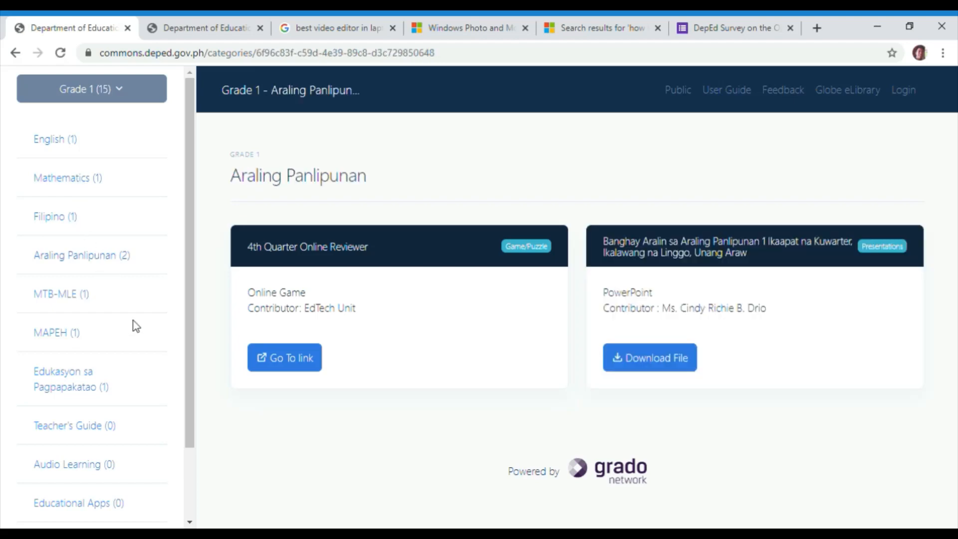
click(50, 333)
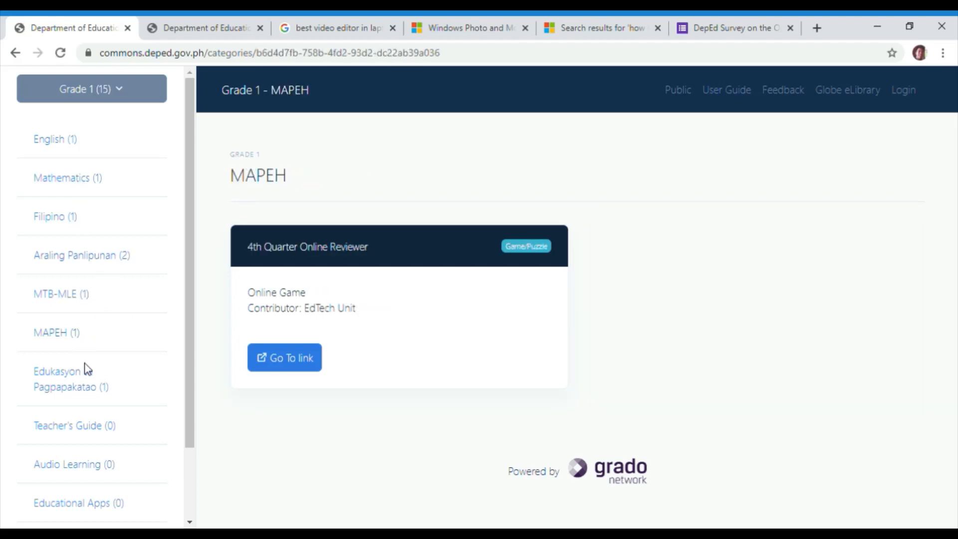
click(71, 378)
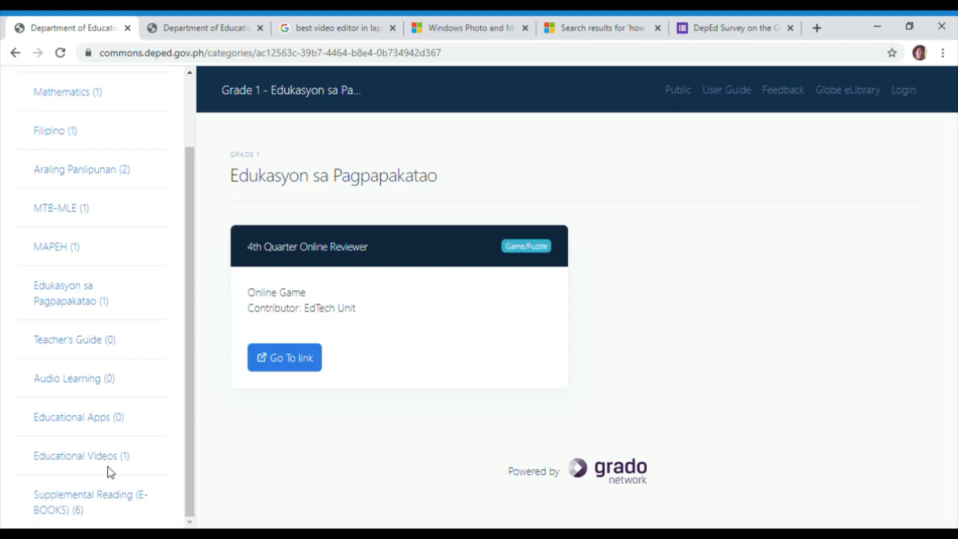
click(81, 456)
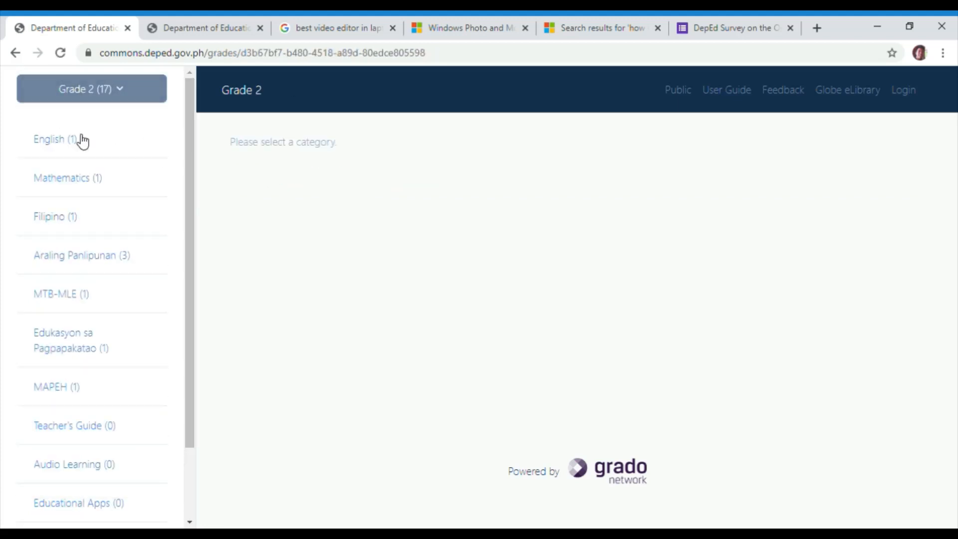
View Grade 2 Mathematics, MTB-MLE and the Supplemental Reading (E-BOOKS) storybooks.
click(66, 177)
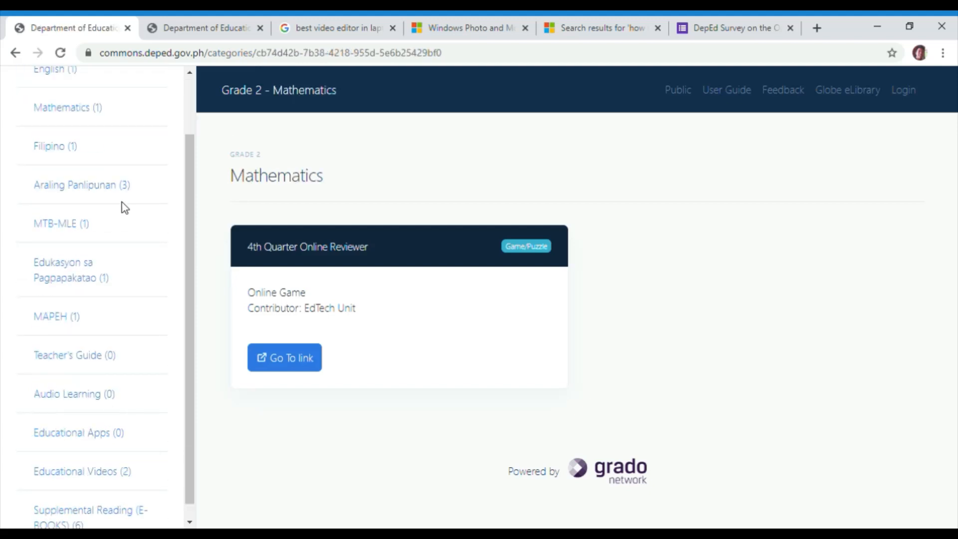
click(61, 223)
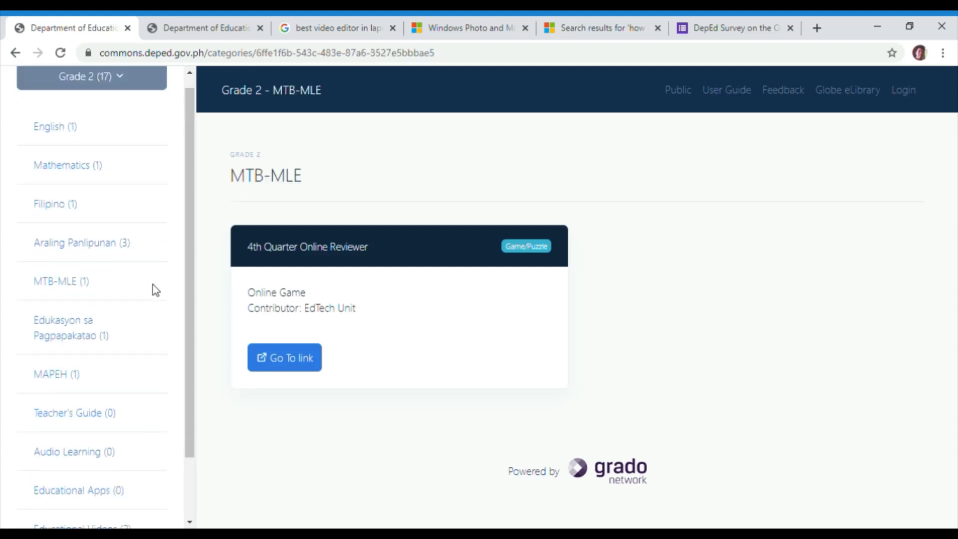
click(82, 526)
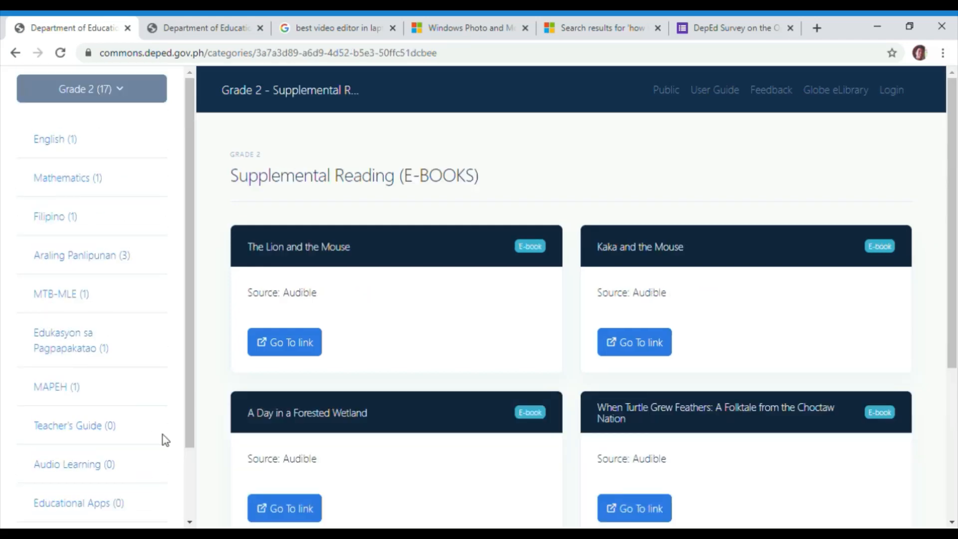
scroll(down, 3)
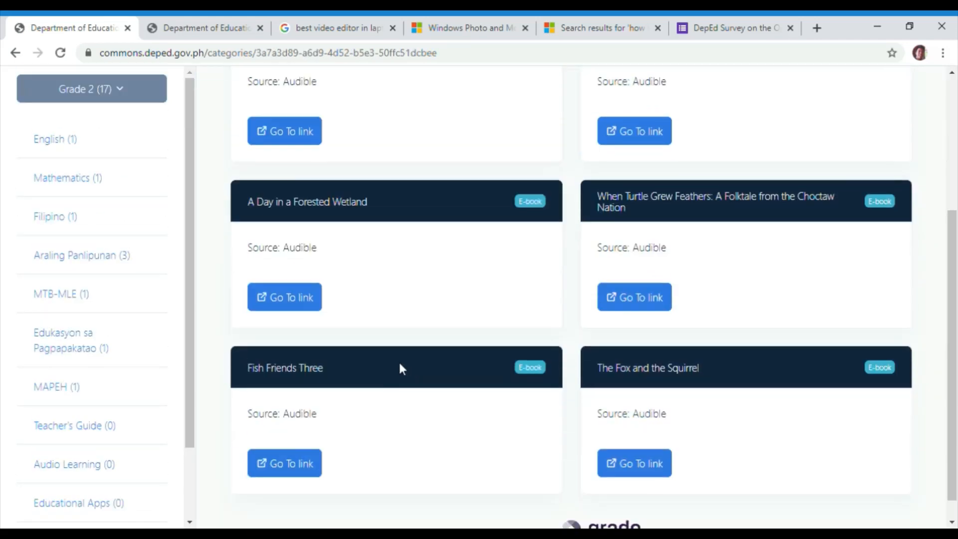
click(91, 89)
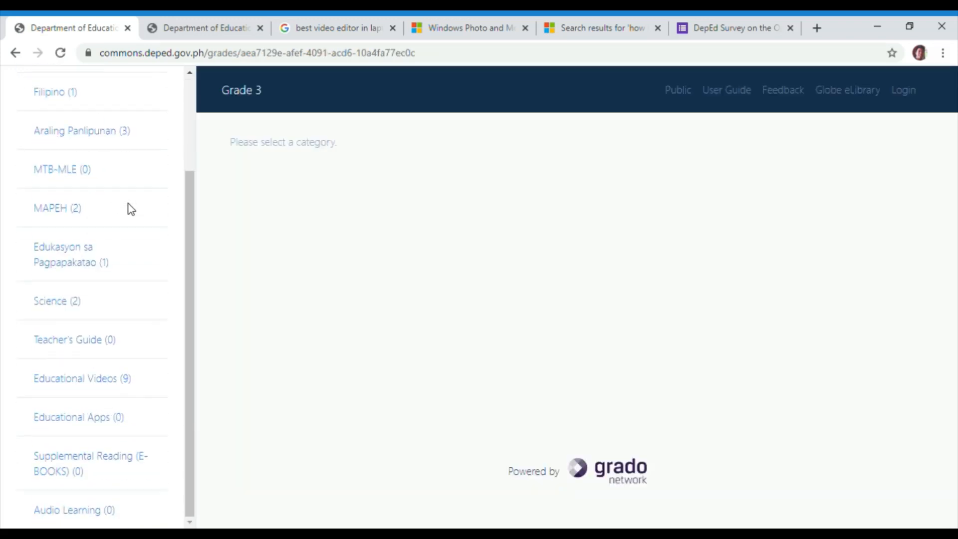
Open Grade 3 Educational Videos and scroll through the science videos.
click(82, 378)
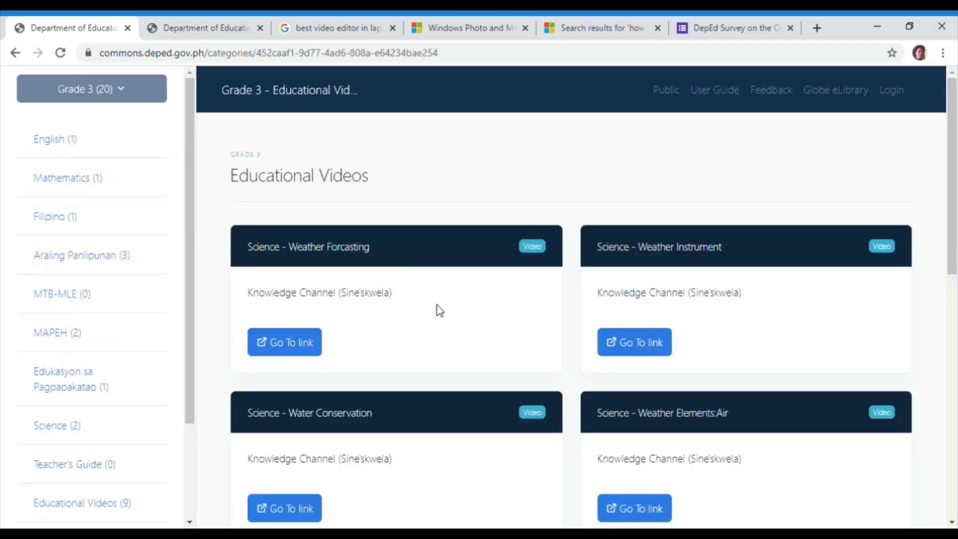
scroll(down, 3)
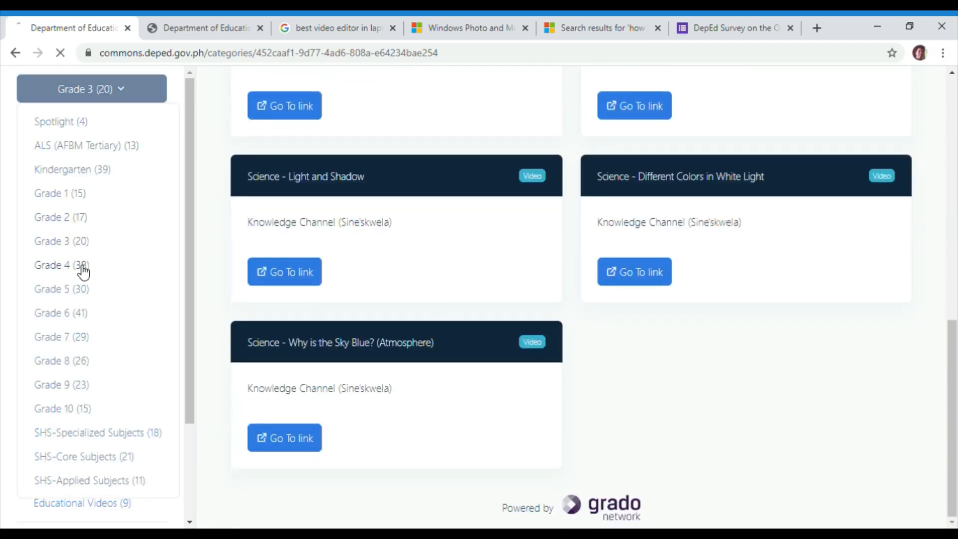
Scroll Grade 4 Educational Videos, then view Supplemental Reading and Edukasyong Pantahanan at Pangkabuhayan.
click(61, 264)
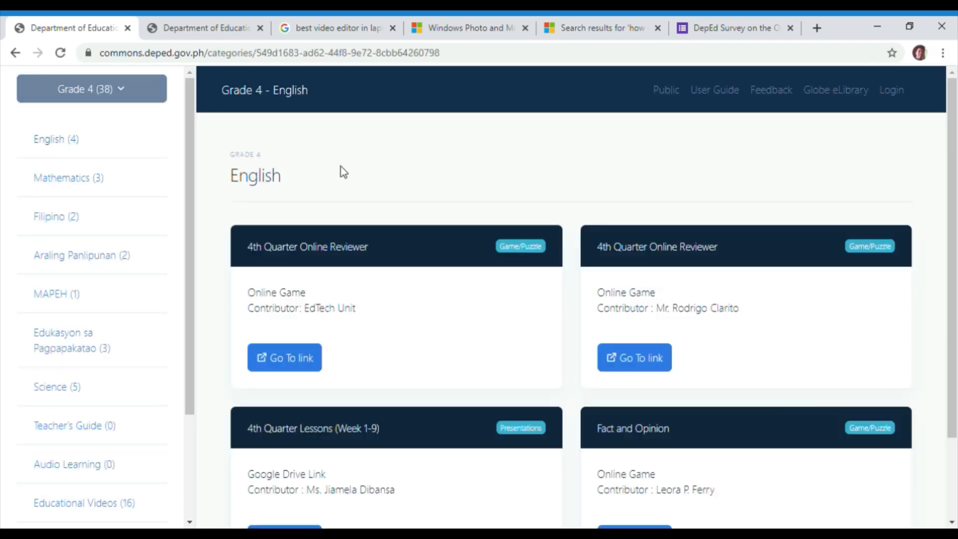
scroll(down, 3)
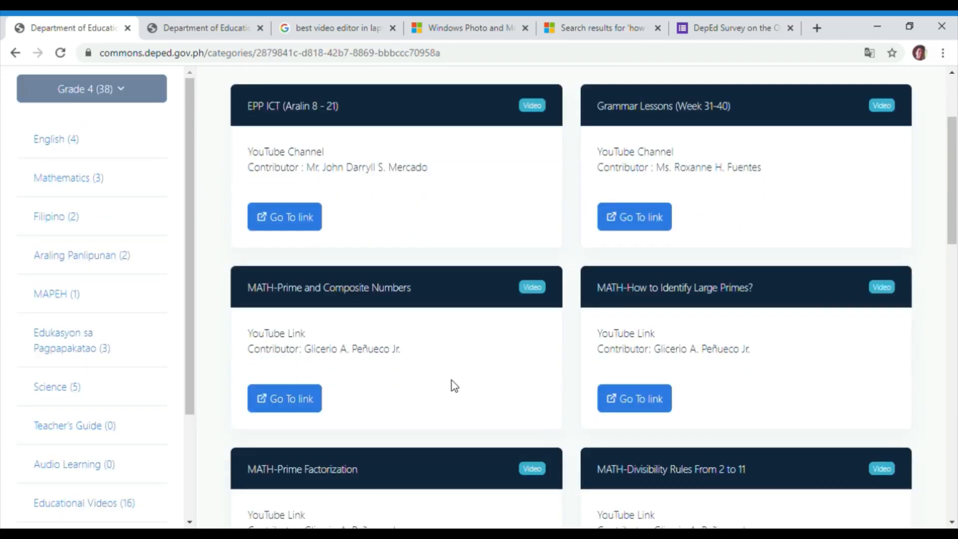
scroll(down, 3)
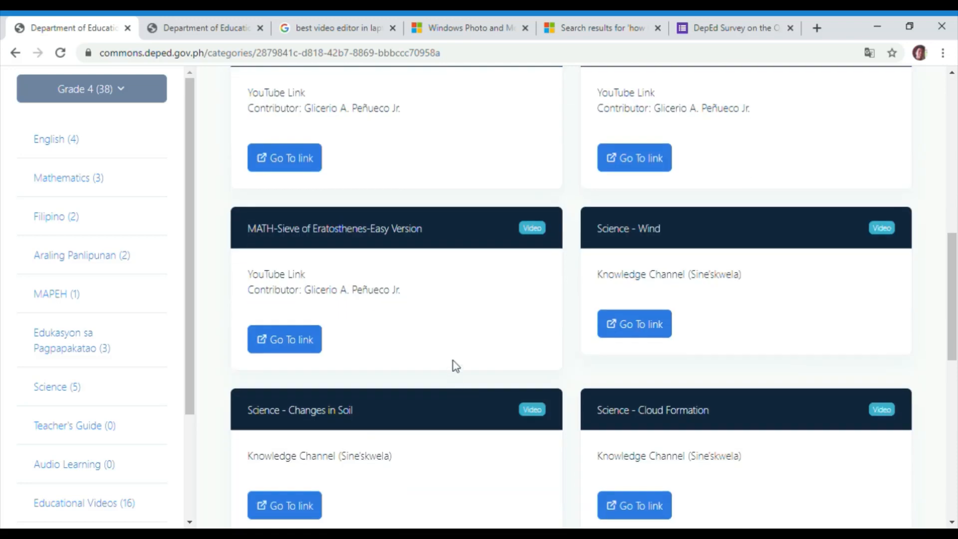
scroll(down, 3)
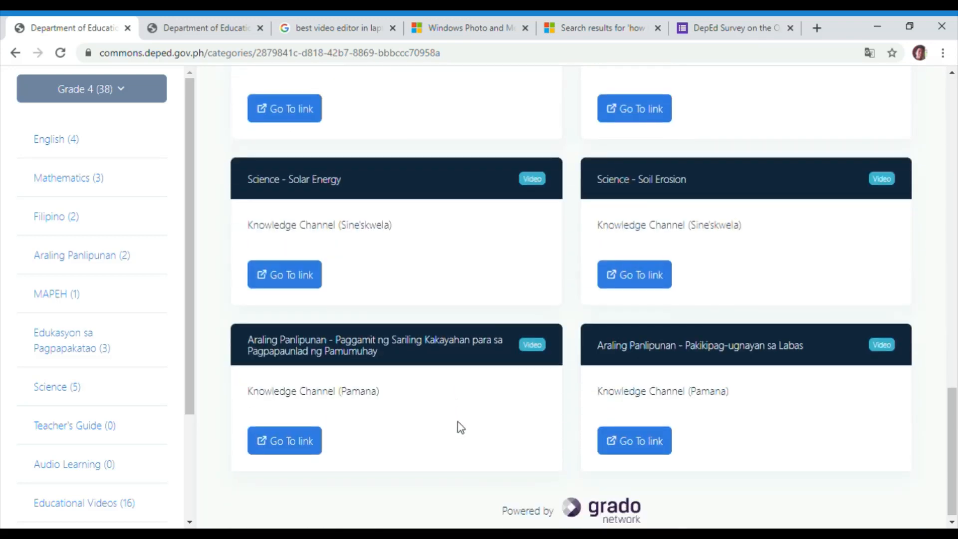
scroll(down, 3)
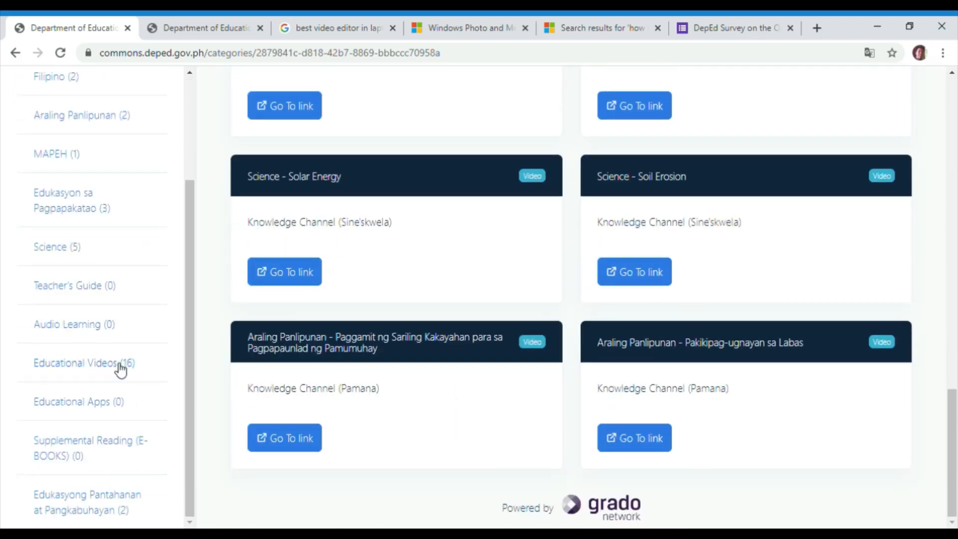
click(90, 447)
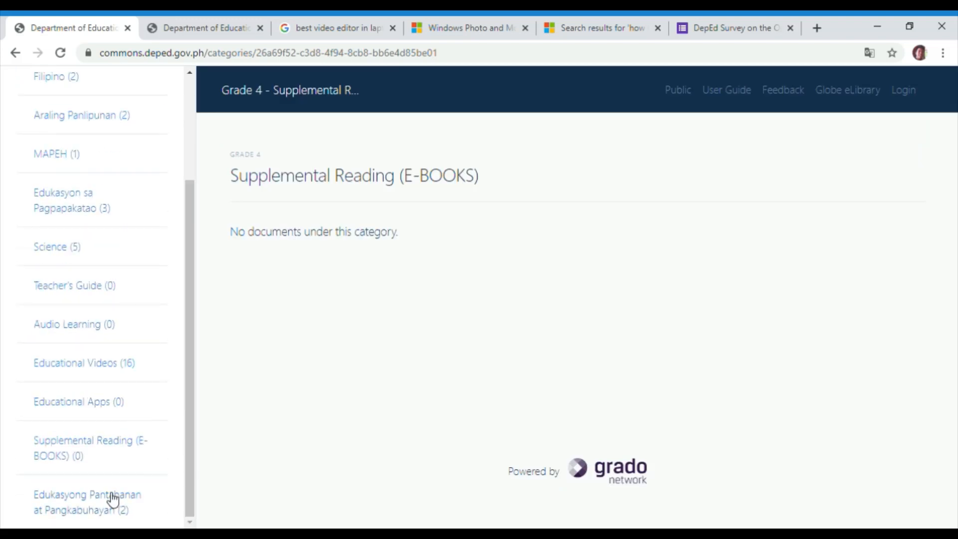
click(87, 503)
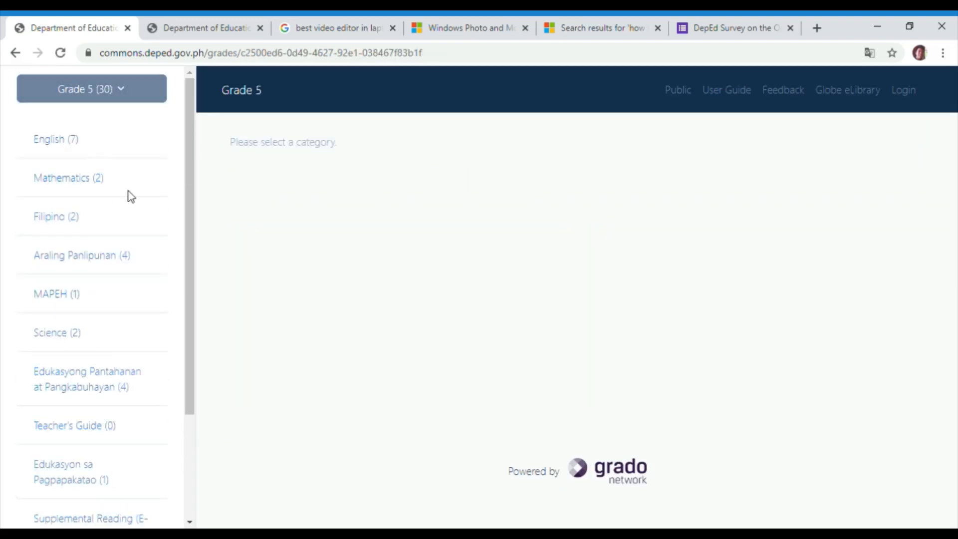
Scroll through the Grade 5 English resources.
click(54, 138)
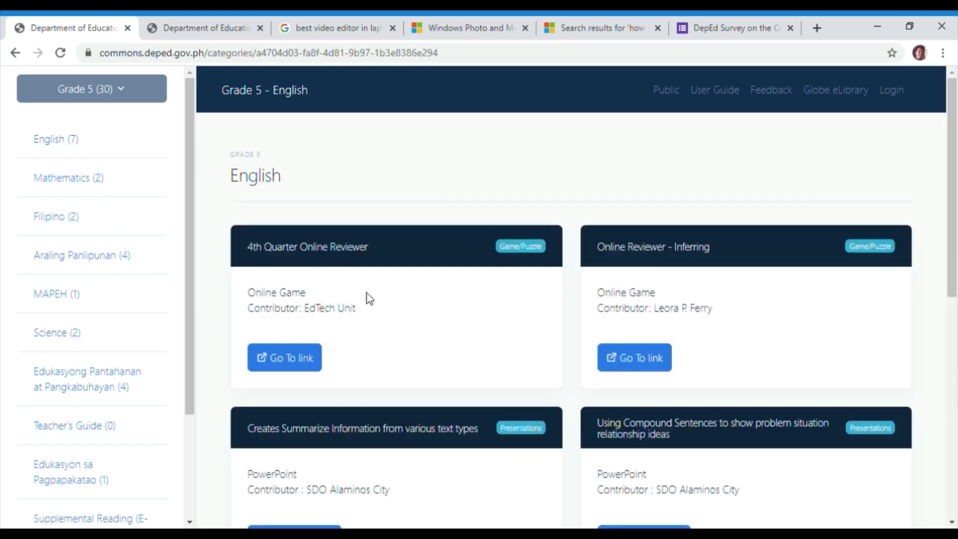
scroll(down, 3)
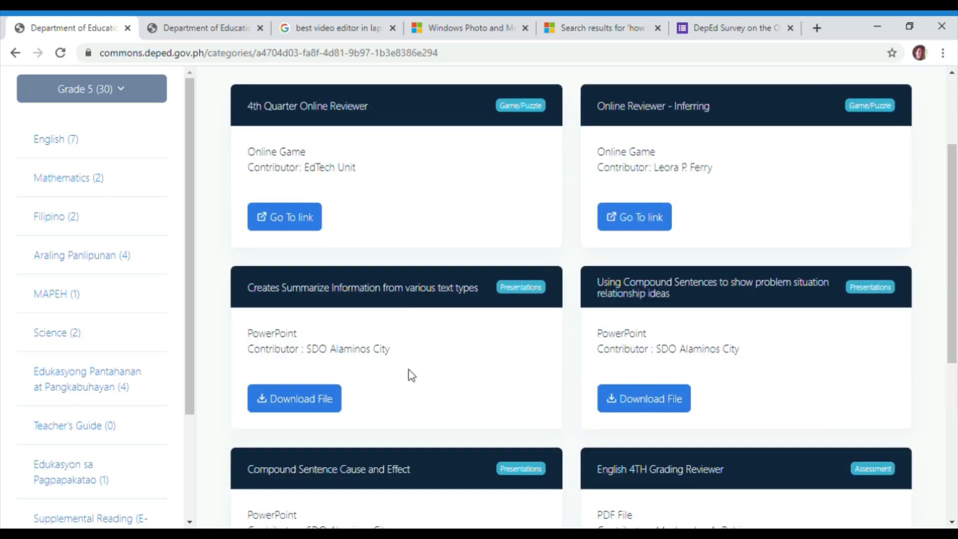
scroll(down, 3)
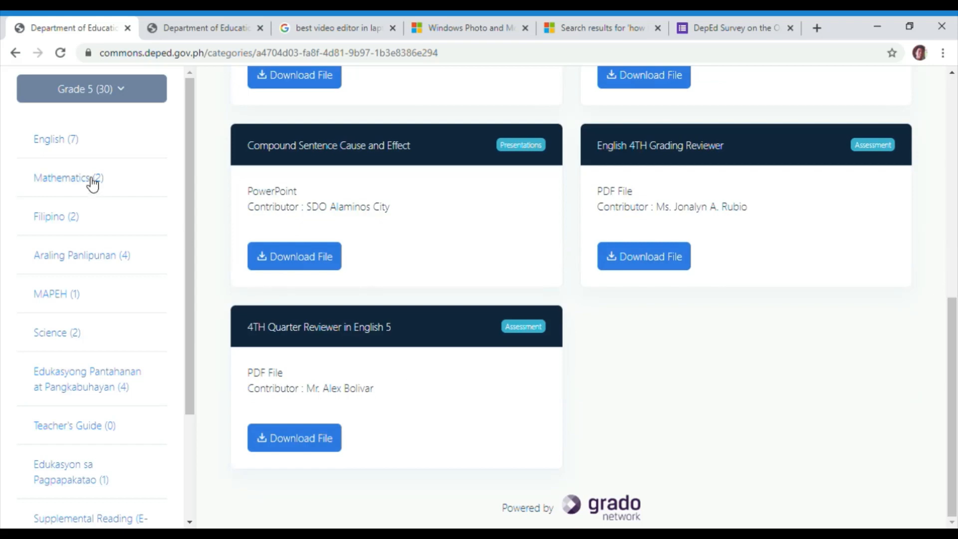
View Grade 5 Filipino and Araling Panlipunan, then scroll the Educational Videos.
click(56, 216)
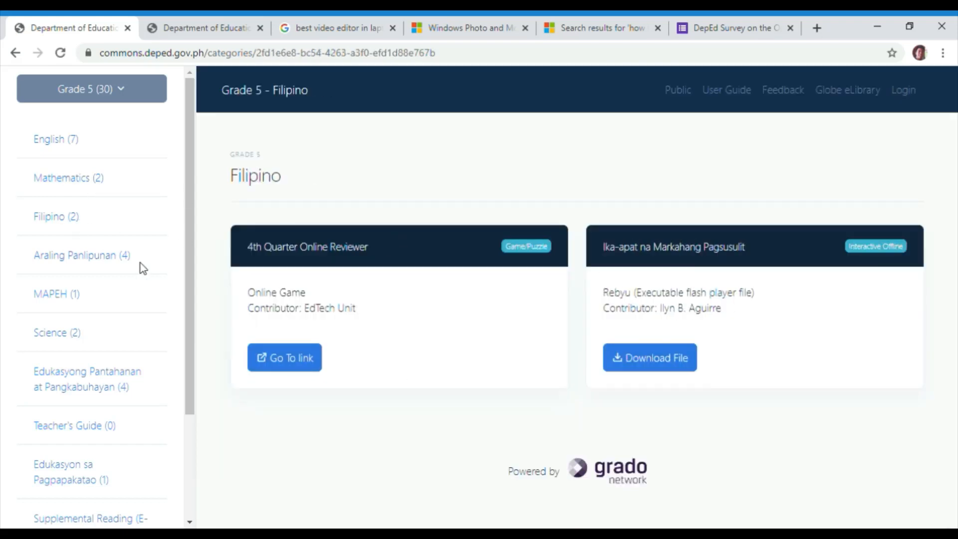
click(82, 255)
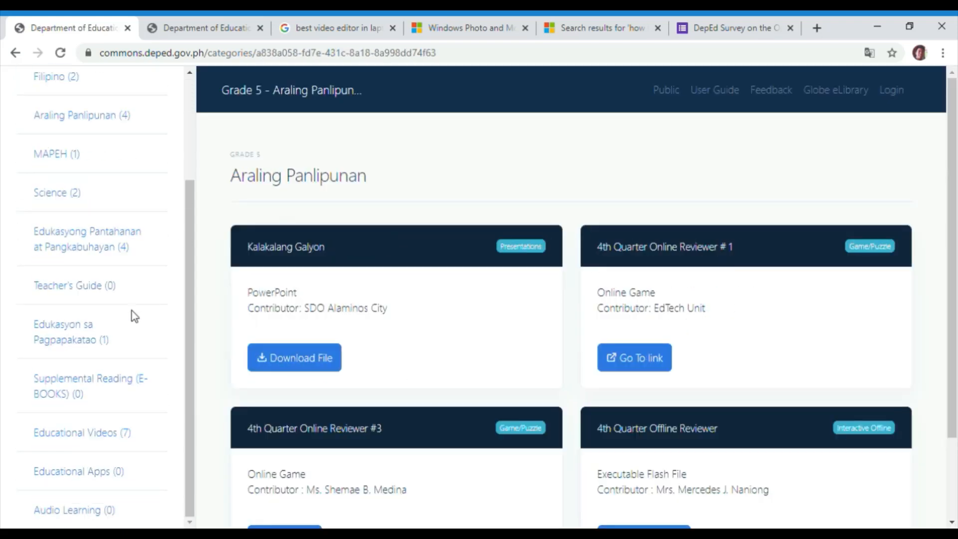
click(82, 432)
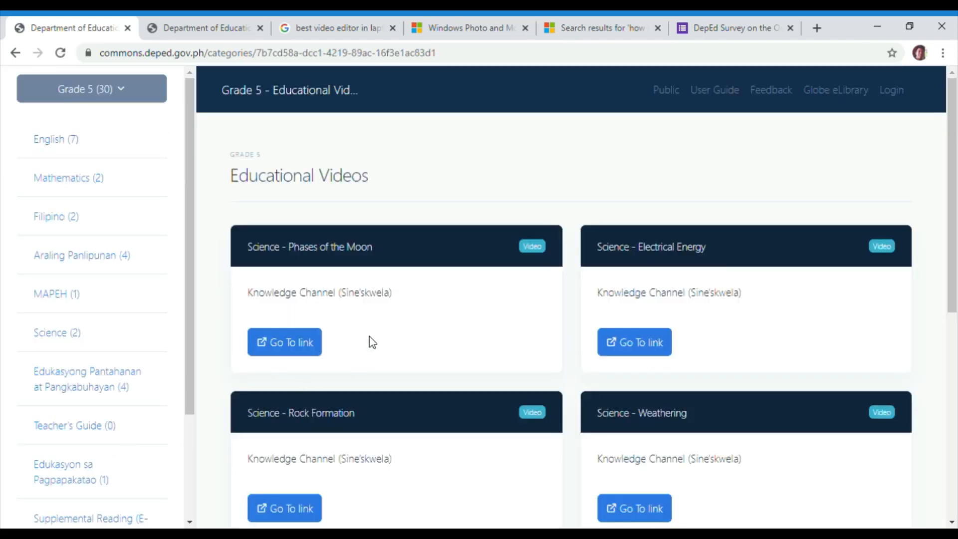
scroll(down, 3)
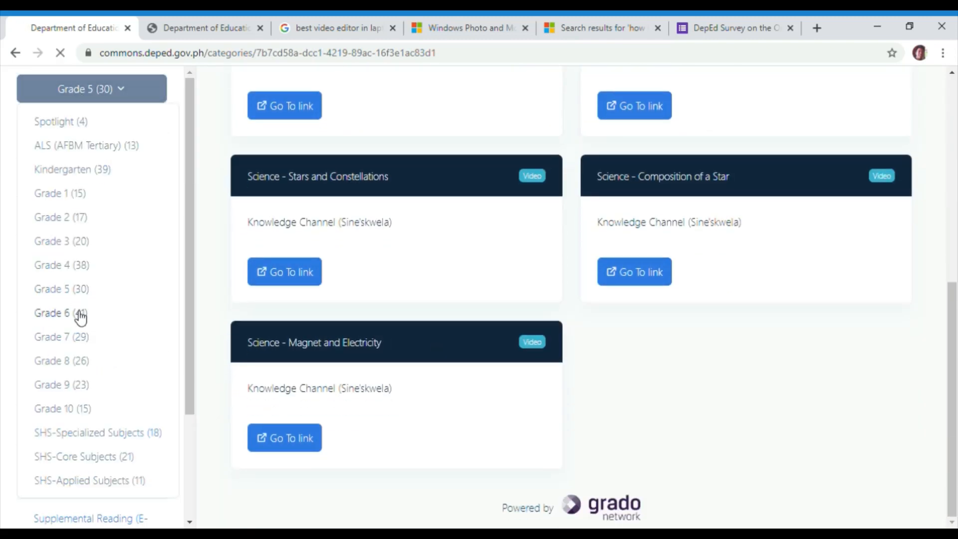
Switch to Grade 6 and scroll TLE lessons and Educational Videos to the end.
click(52, 313)
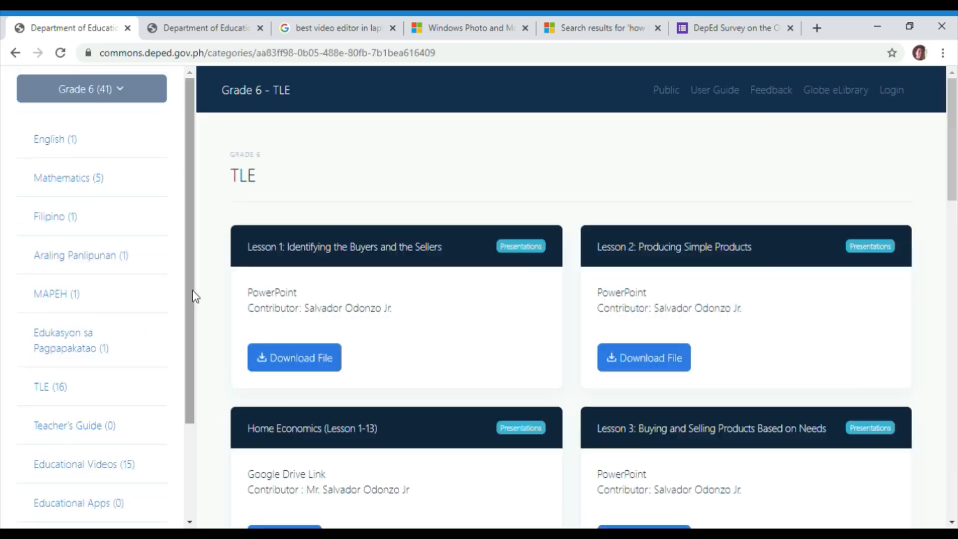
scroll(down, 3)
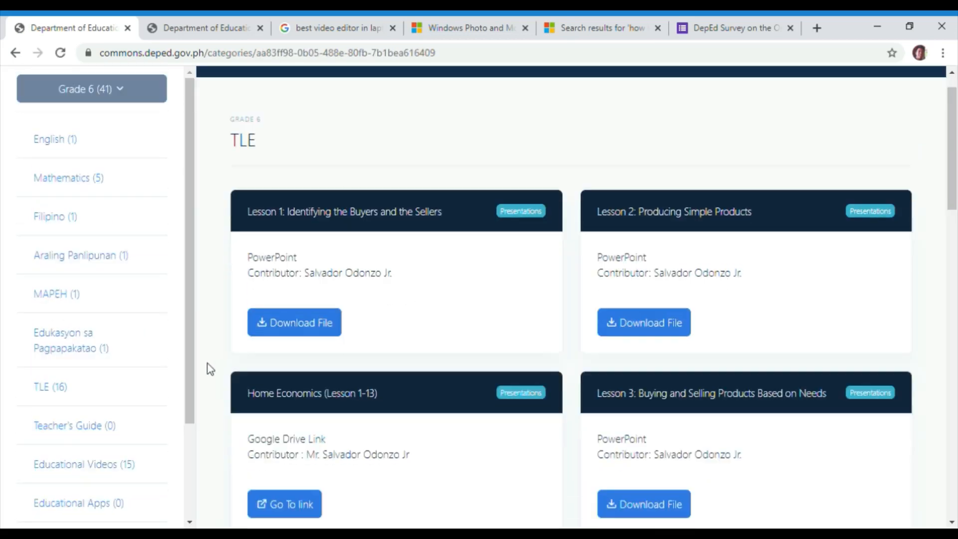
scroll(down, 3)
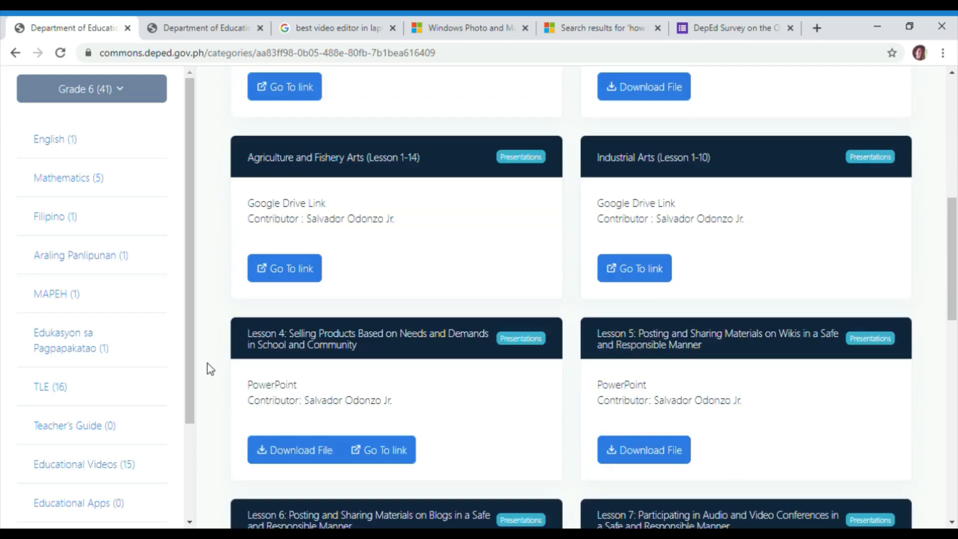
scroll(down, 3)
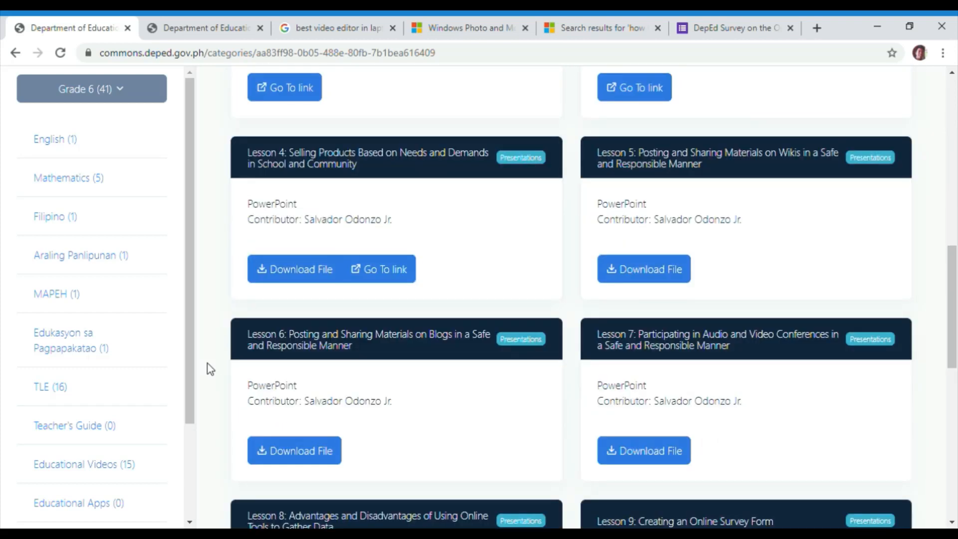
scroll(down, 3)
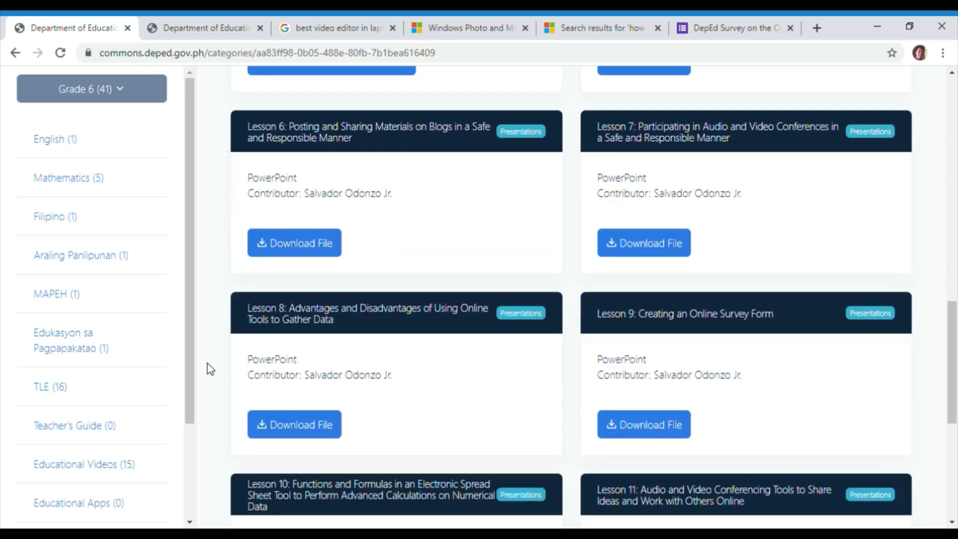
scroll(down, 3)
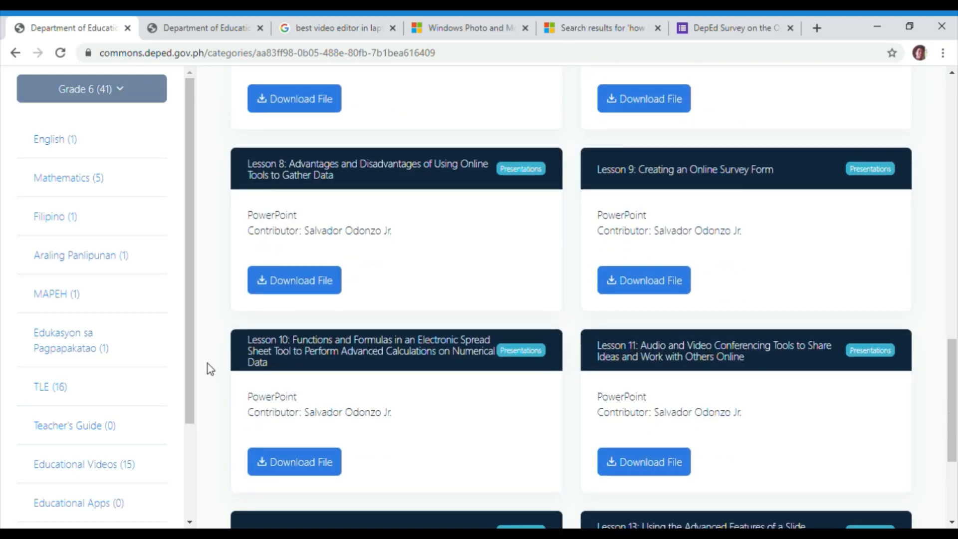
scroll(down, 3)
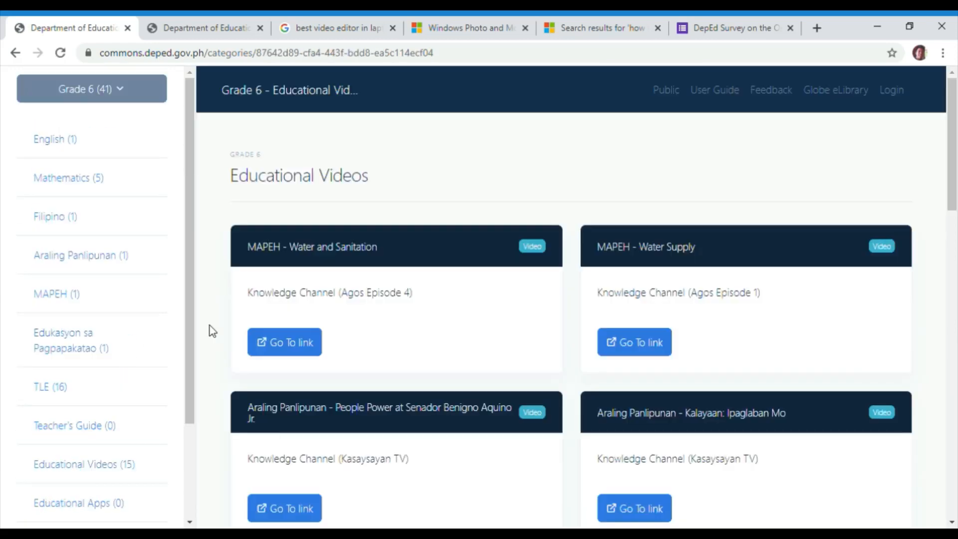
scroll(down, 3)
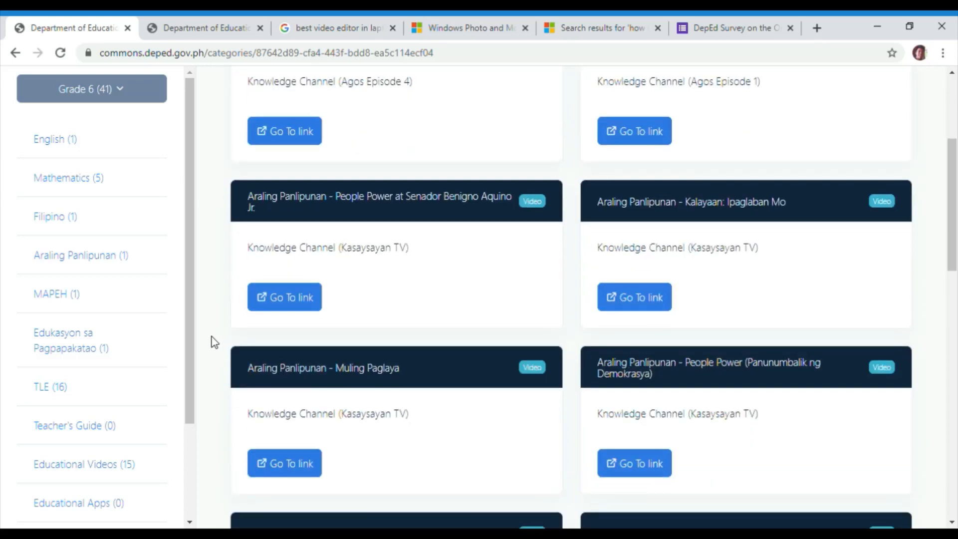
scroll(down, 3)
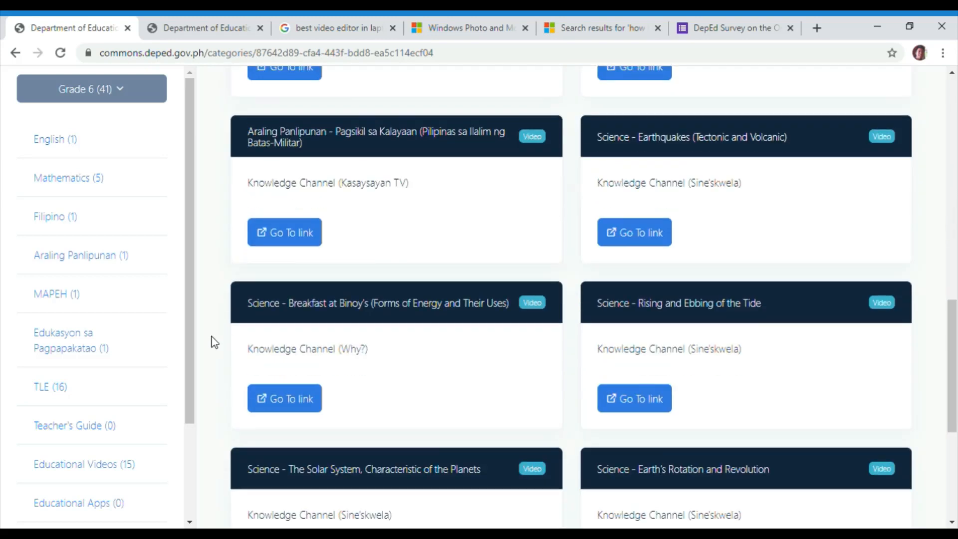
scroll(down, 3)
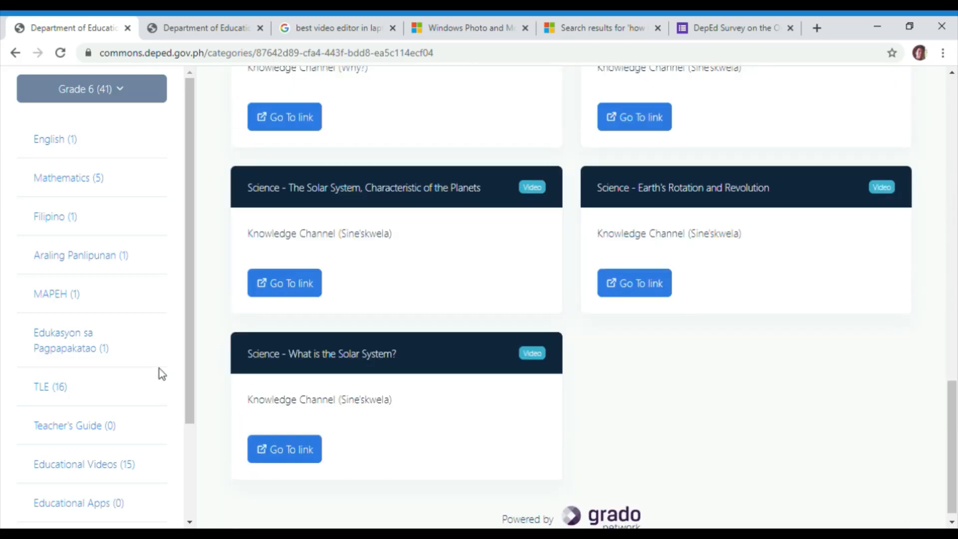
click(91, 89)
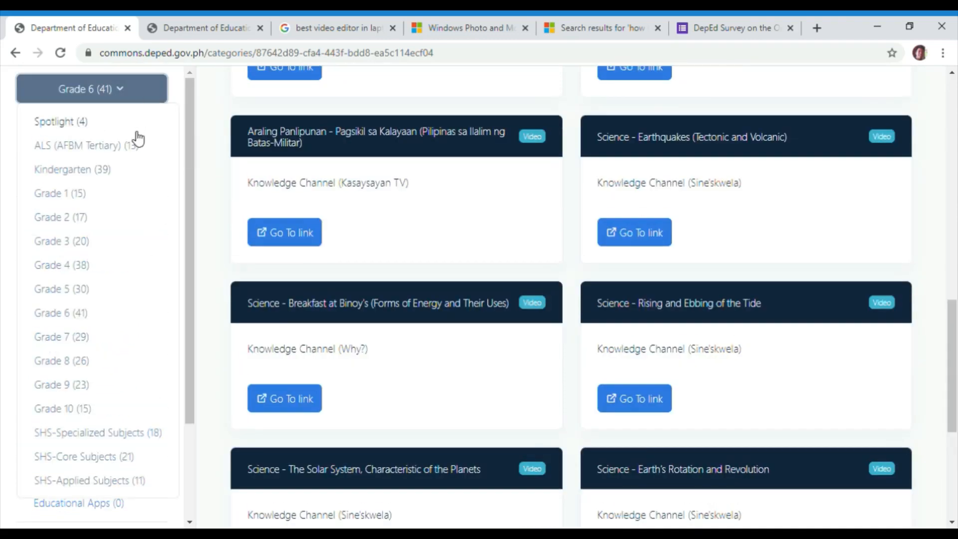
Scroll Grade 7 Educational Videos to the end, then show Grade 8 Araling Panlipunan.
click(85, 337)
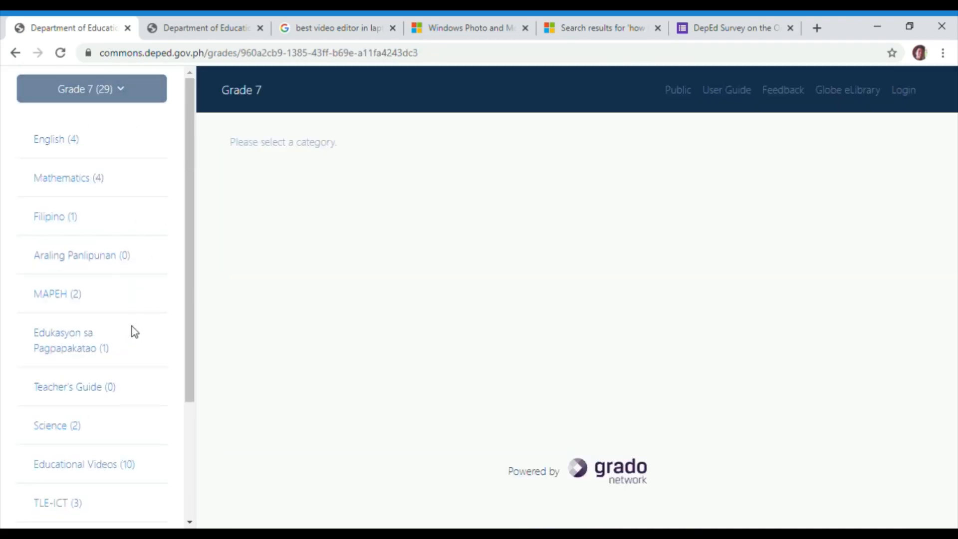
click(84, 463)
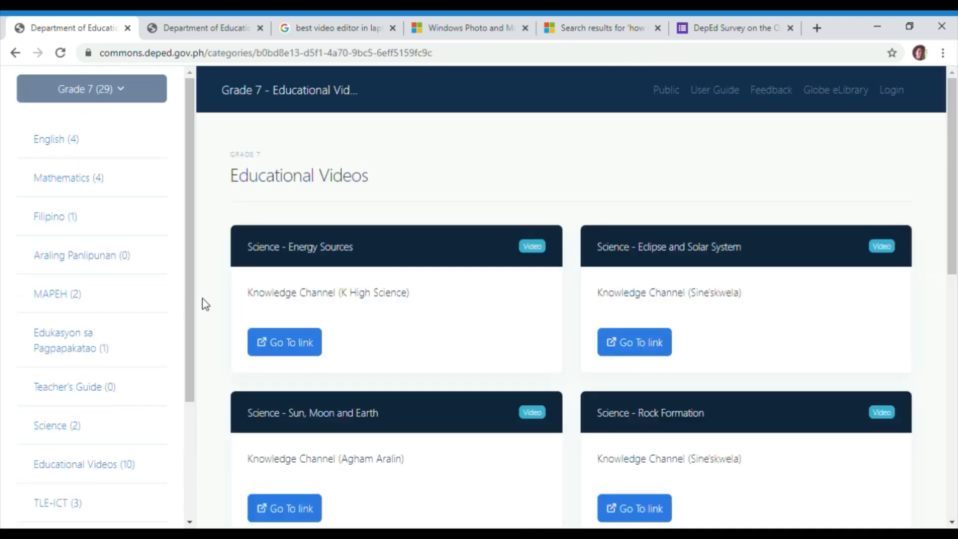
scroll(down, 3)
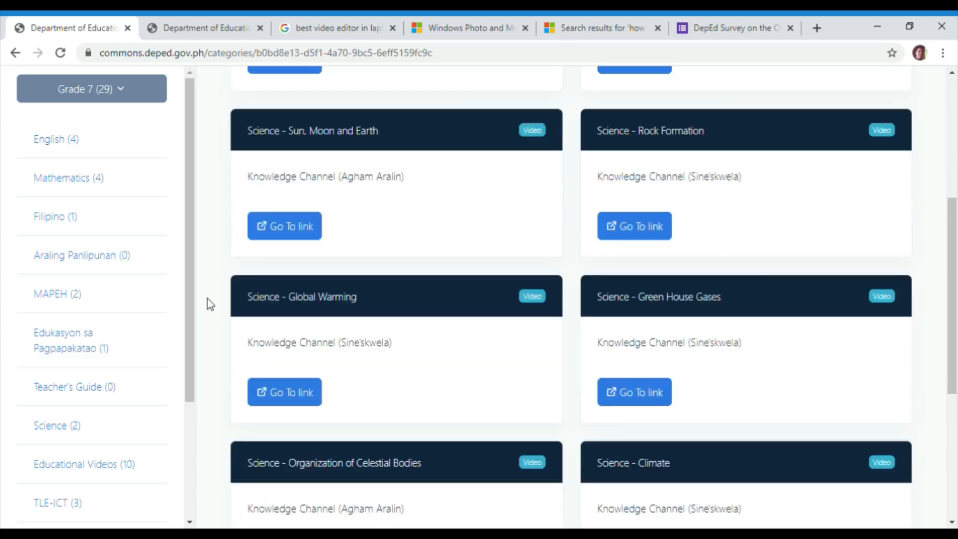
scroll(down, 3)
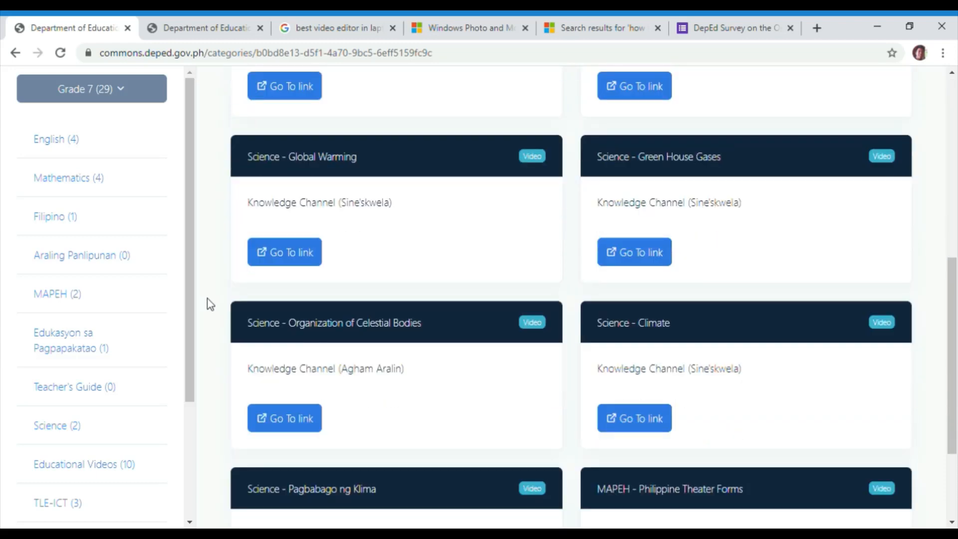
scroll(down, 3)
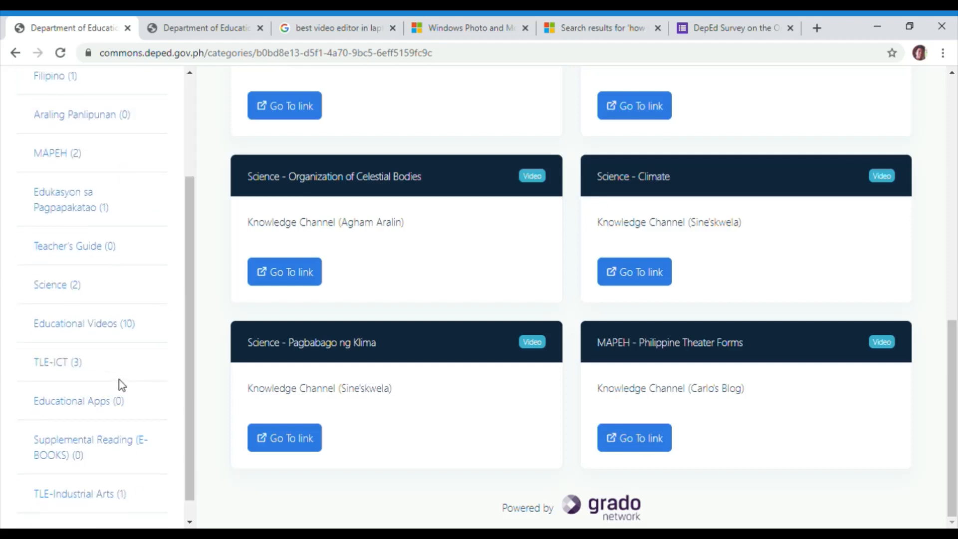
click(79, 494)
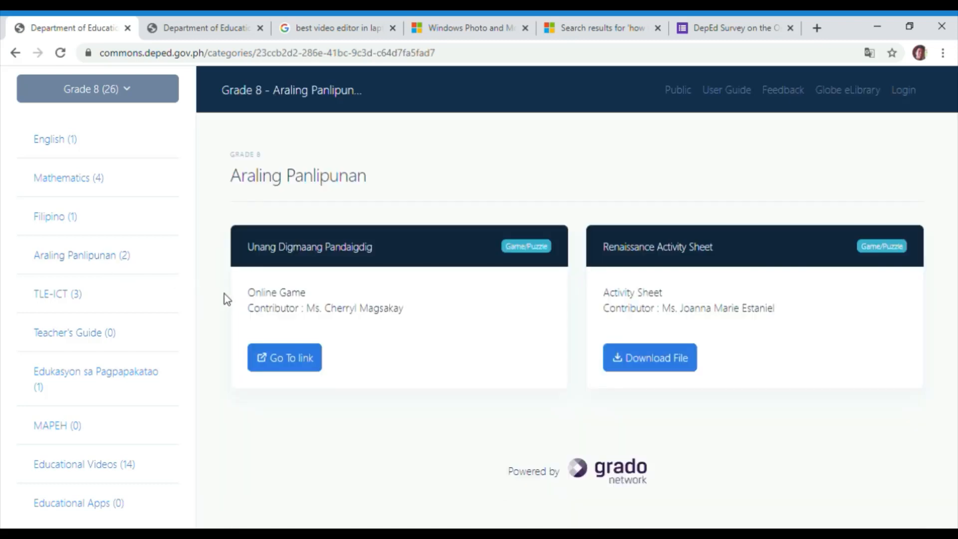
Open Grade 8 Educational Videos and scroll to the bottom of the list.
click(57, 294)
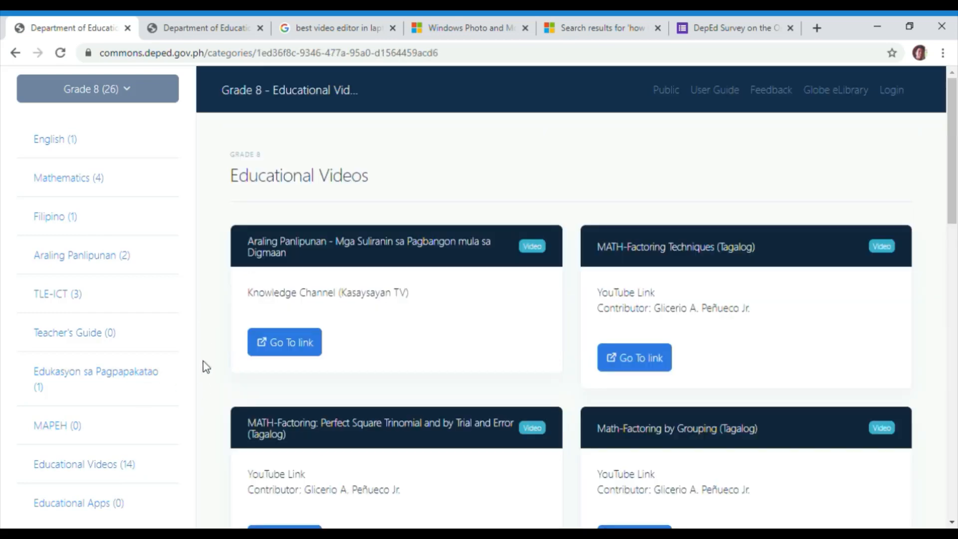
scroll(down, 3)
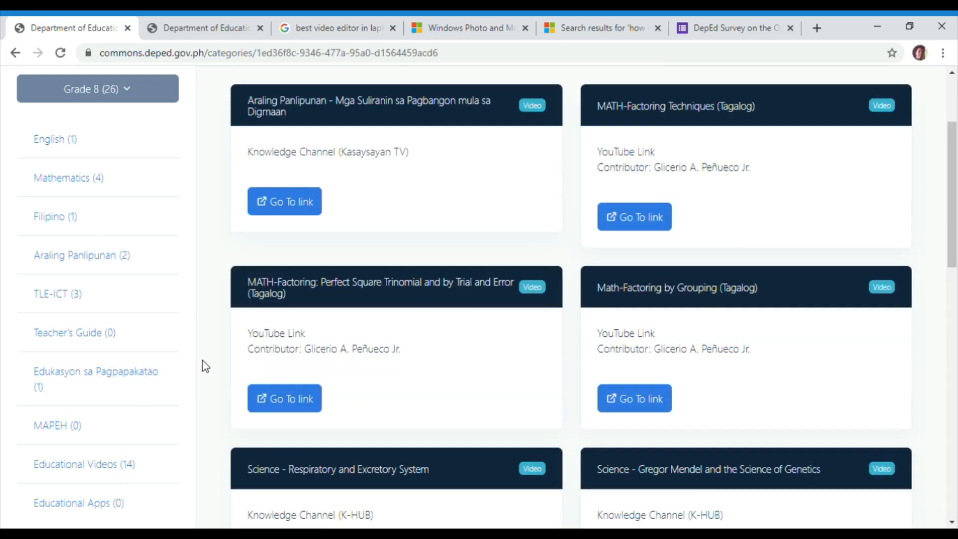
scroll(down, 3)
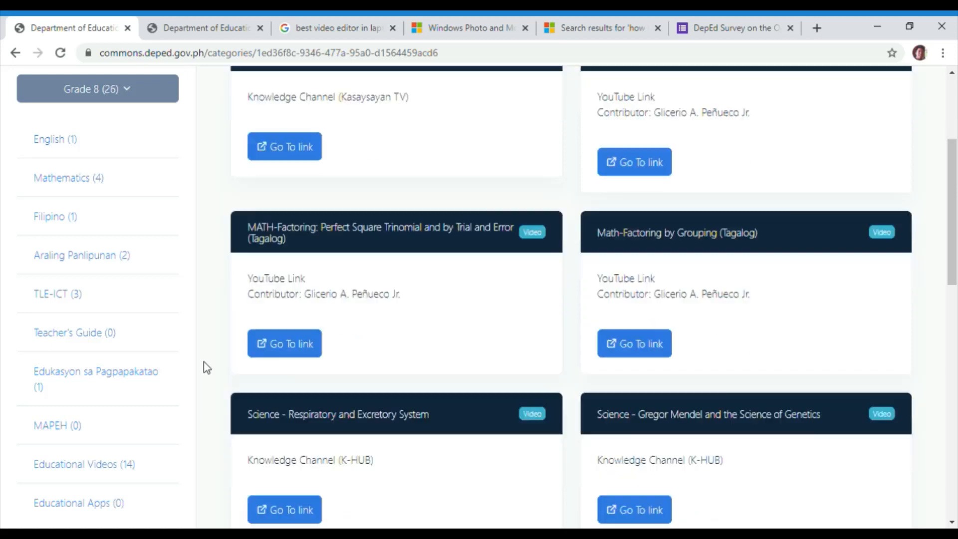
scroll(down, 3)
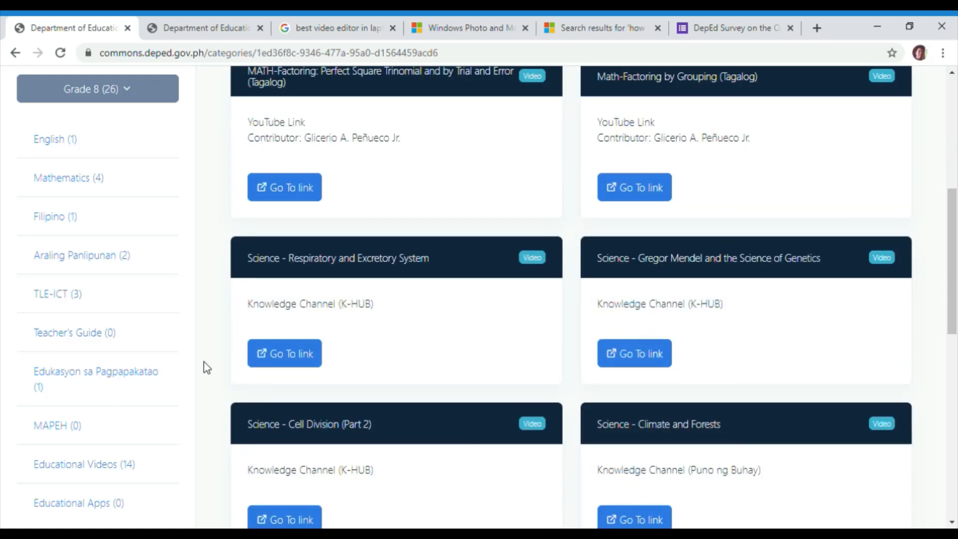
scroll(down, 3)
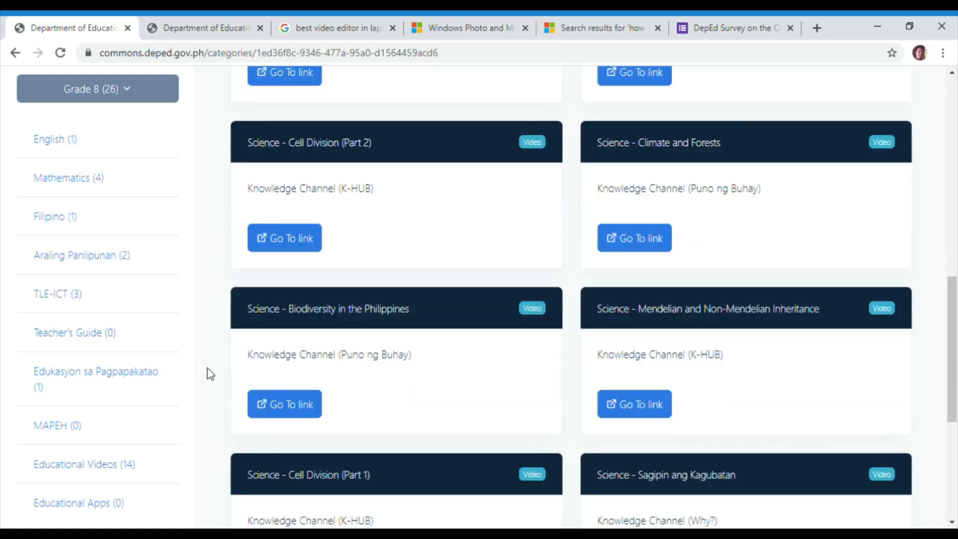
scroll(down, 3)
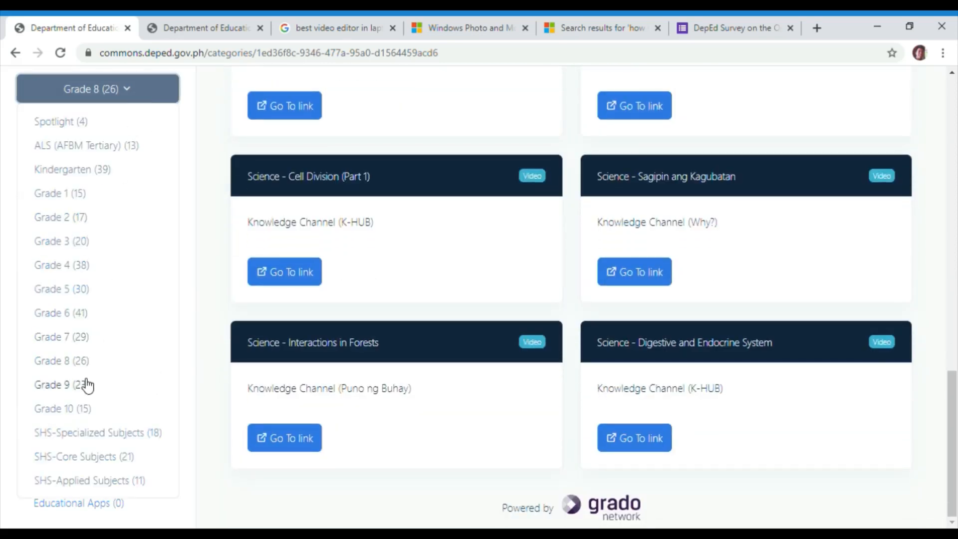
Scroll Grade 9 Mathematics games, then browse Grade 9 Educational Videos.
click(61, 384)
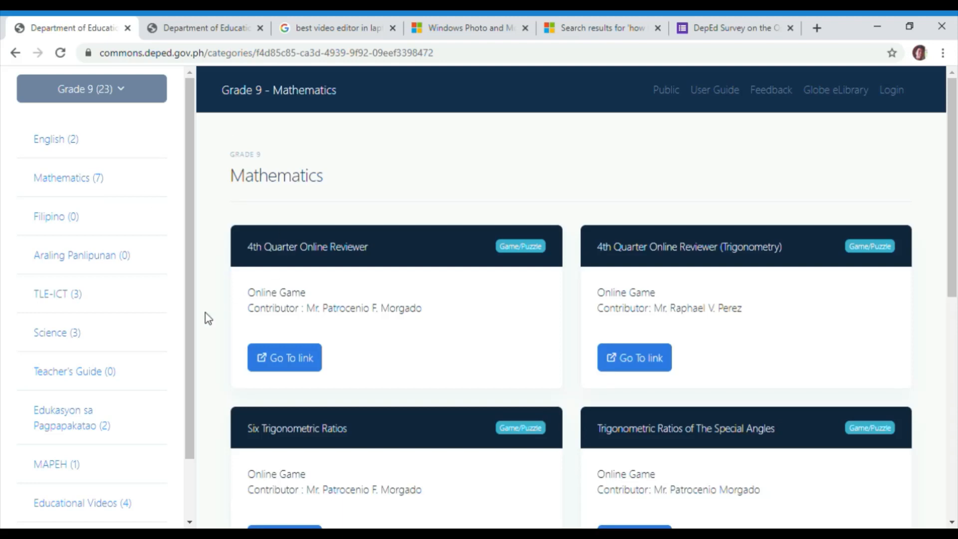
scroll(down, 3)
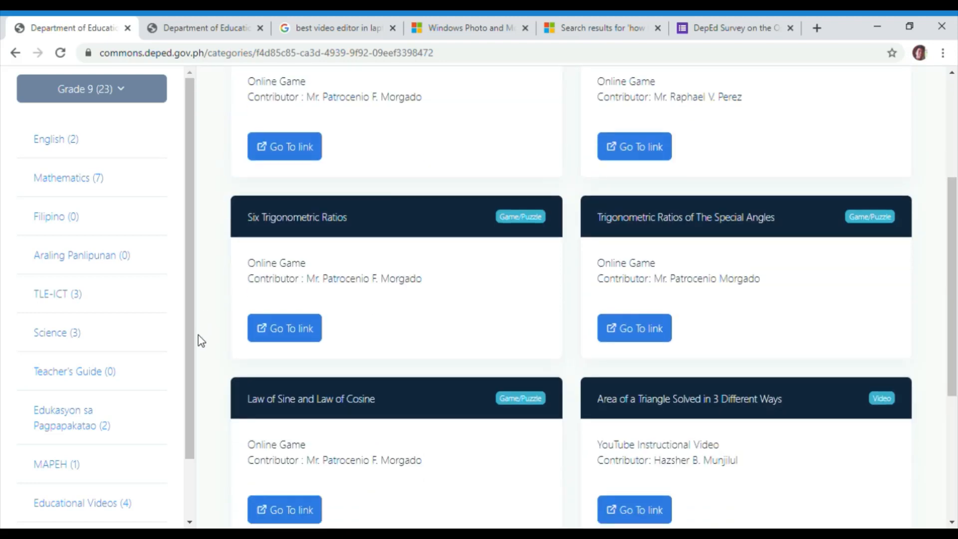
scroll(down, 3)
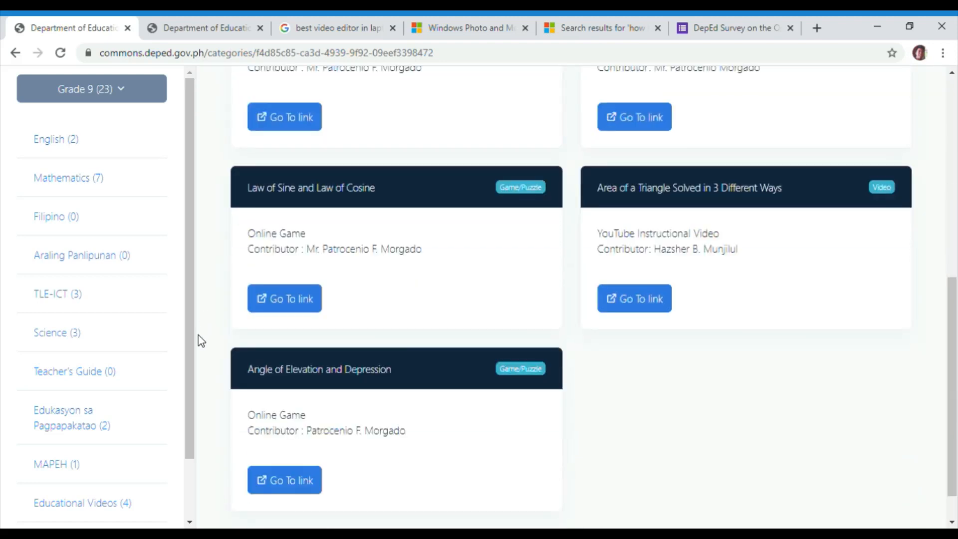
scroll(down, 3)
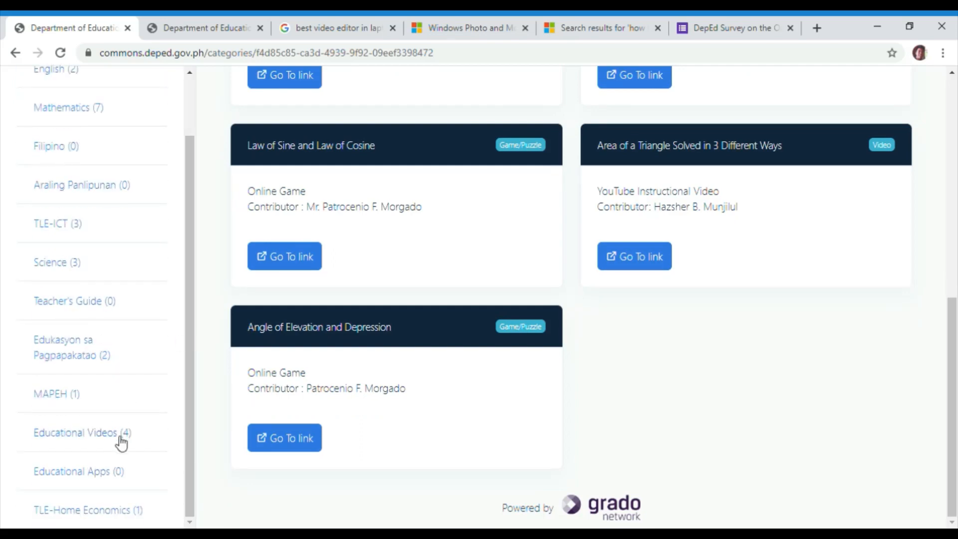
click(81, 432)
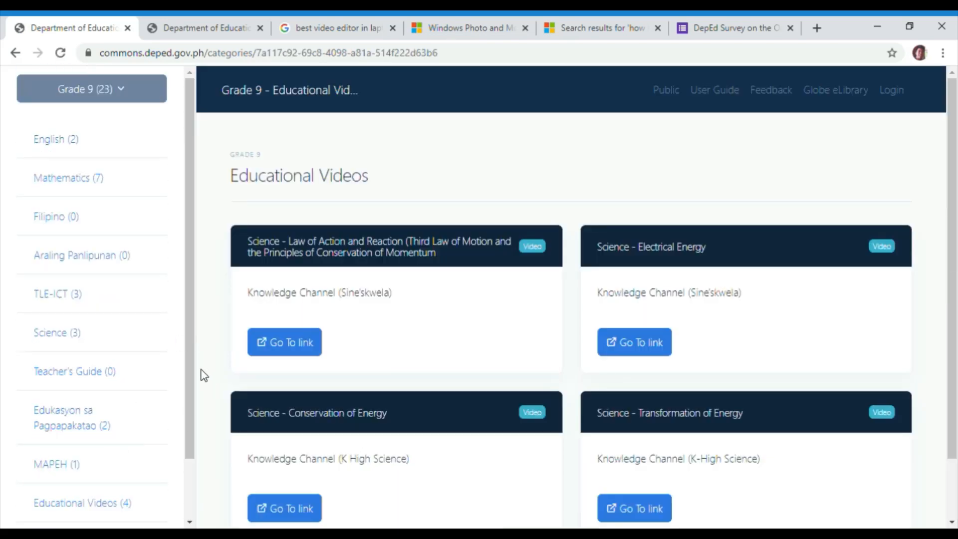
scroll(down, 3)
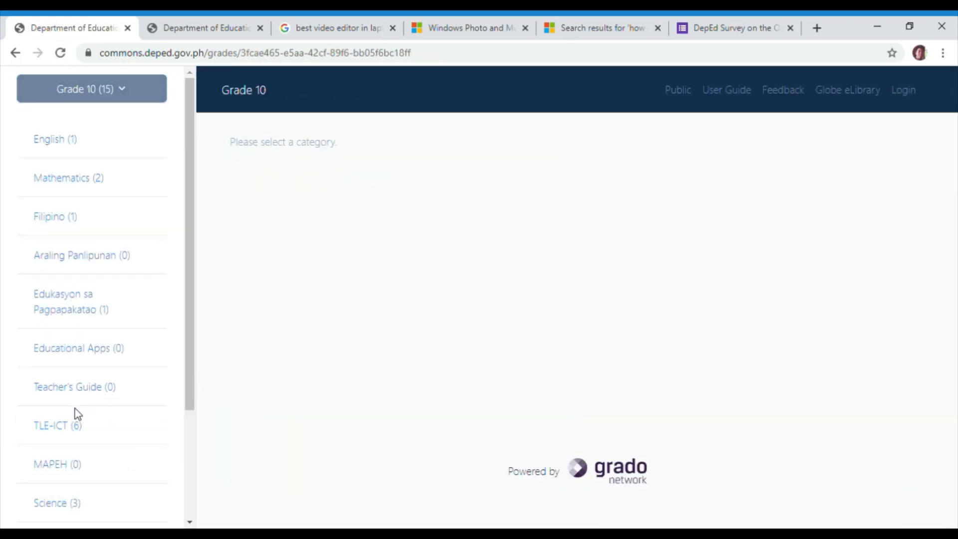
Browse Grade 10 Science resources, then open TLE-Home Economics.
scroll(down, 3)
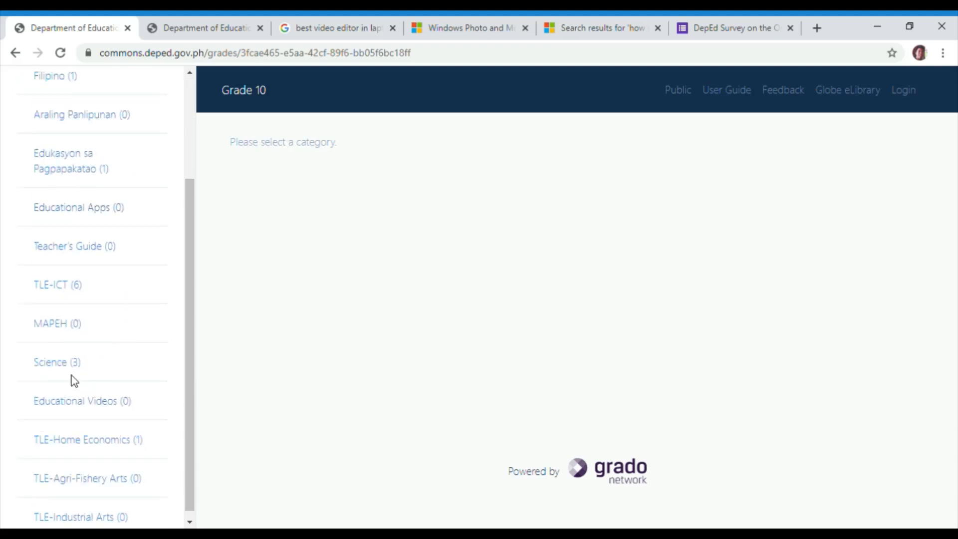
click(56, 361)
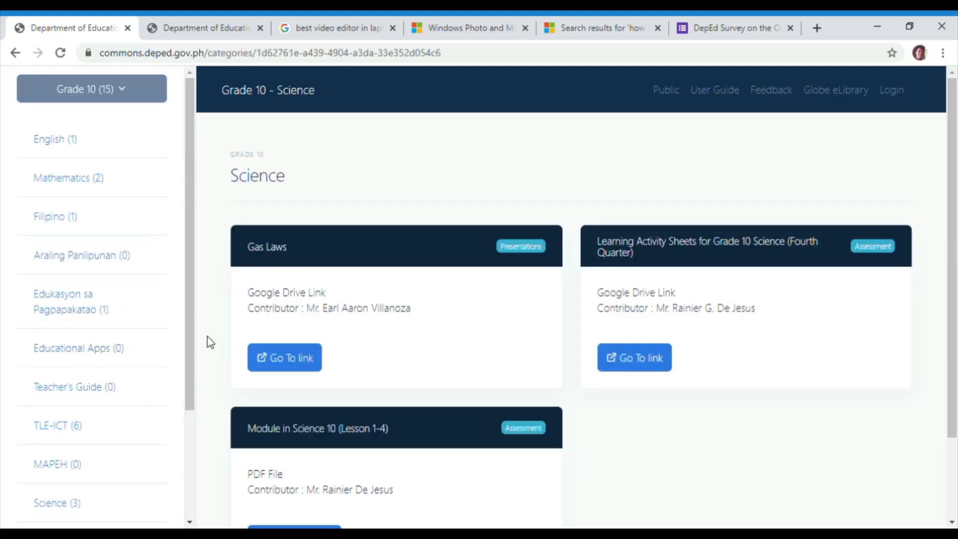
scroll(down, 3)
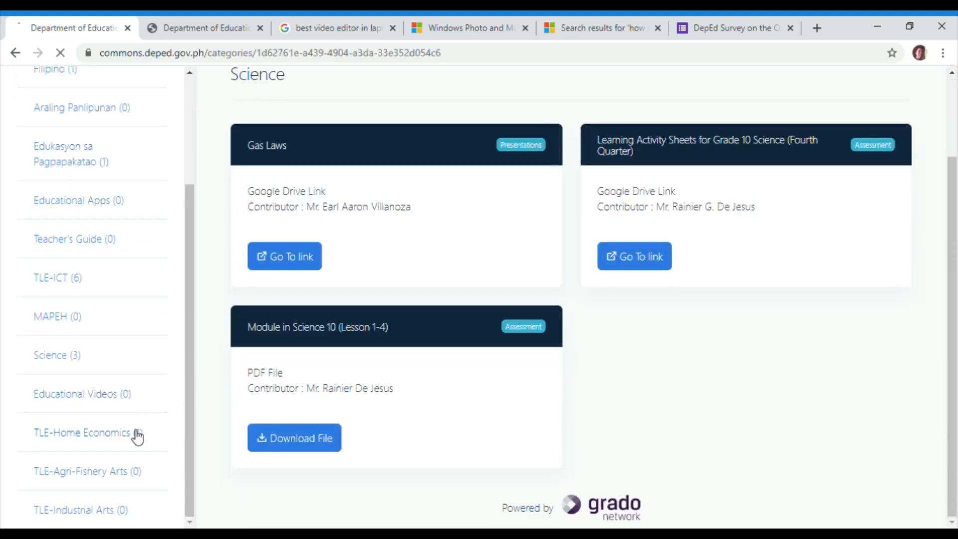
click(81, 433)
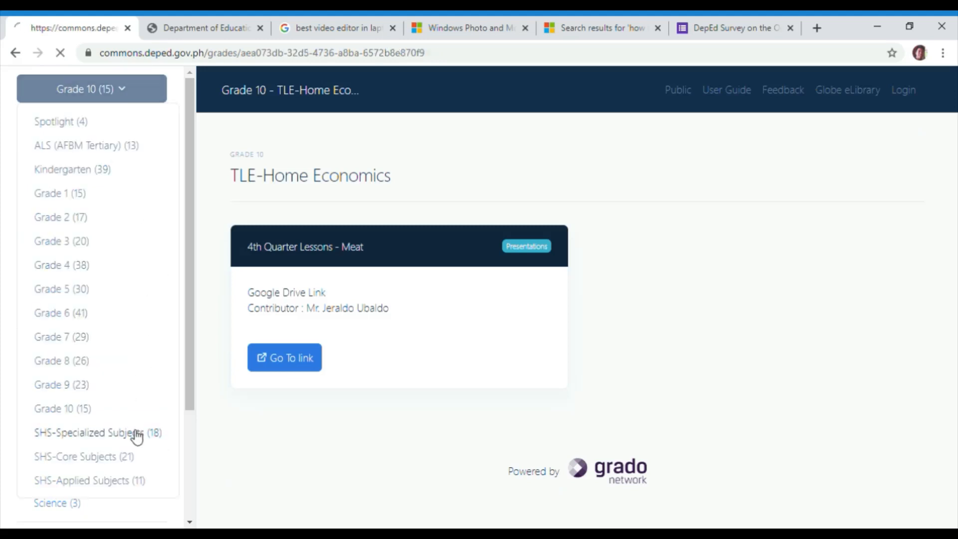
View SHS-Specialized HUMSS, TVL-ICT, ABM and the empty TVL-Automotive Servicing categories.
click(97, 432)
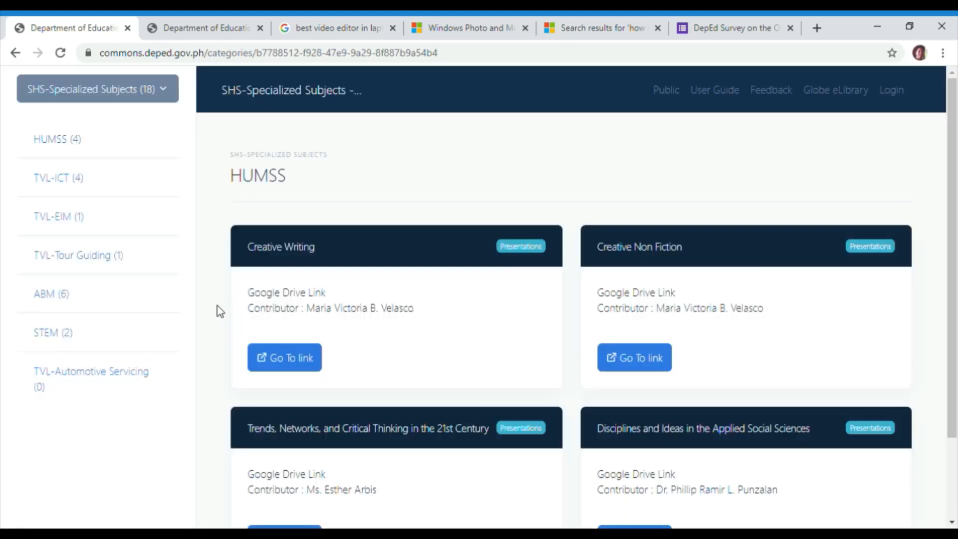
scroll(down, 3)
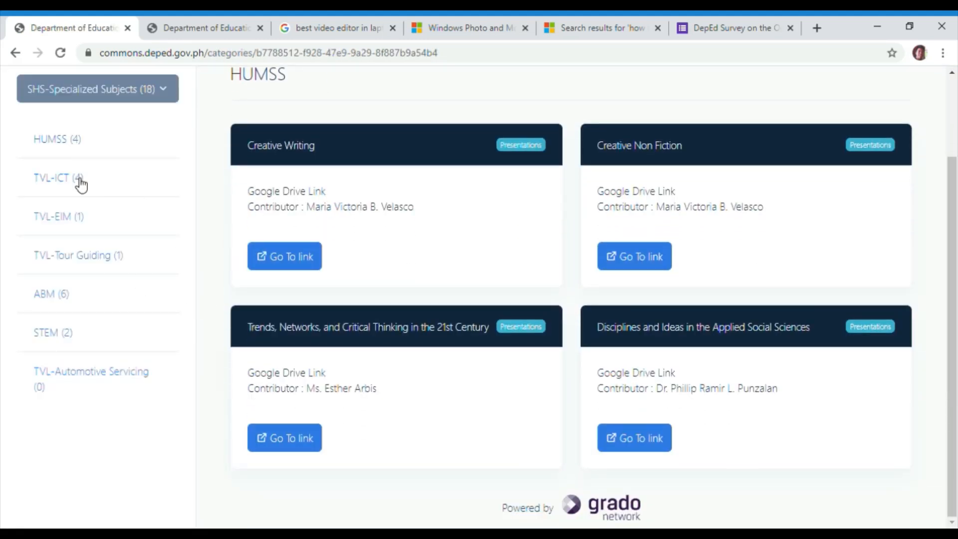
click(52, 178)
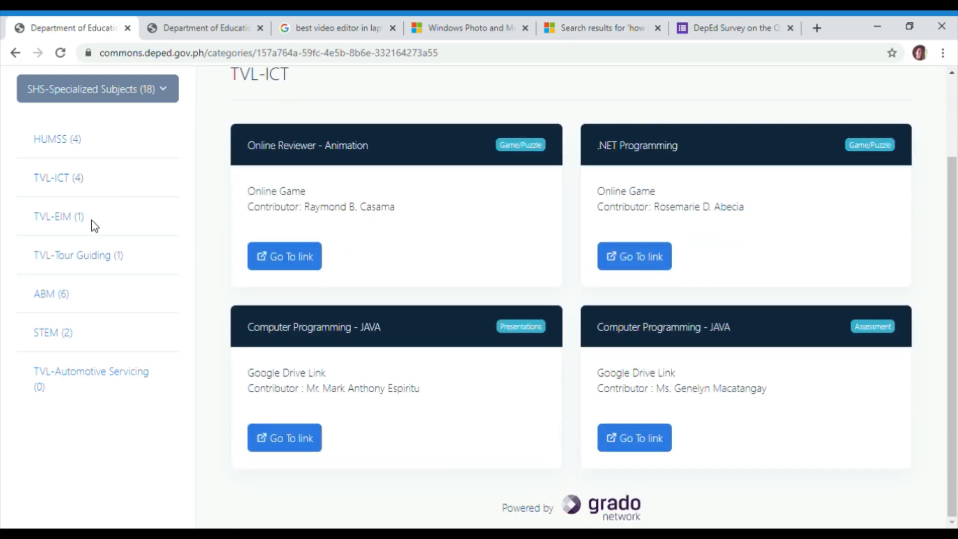
click(72, 255)
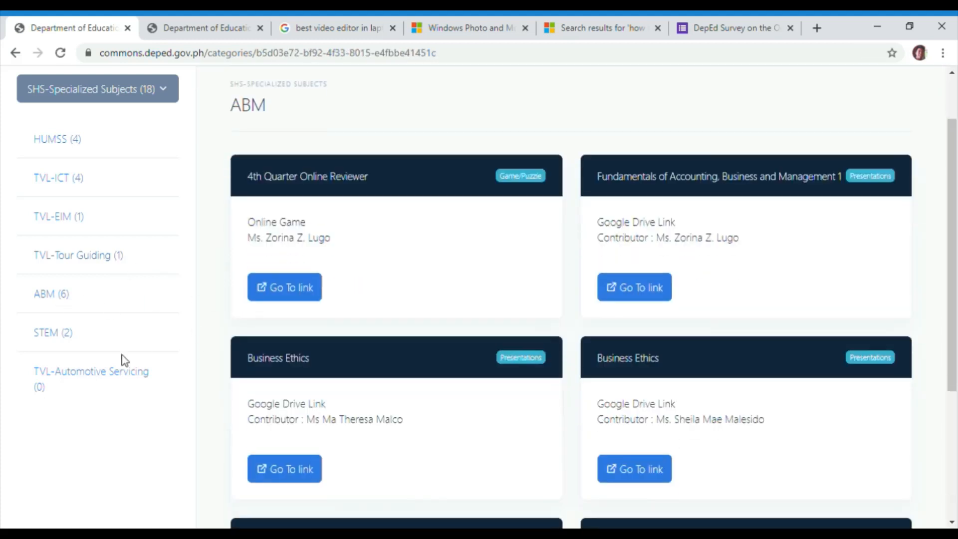
click(91, 371)
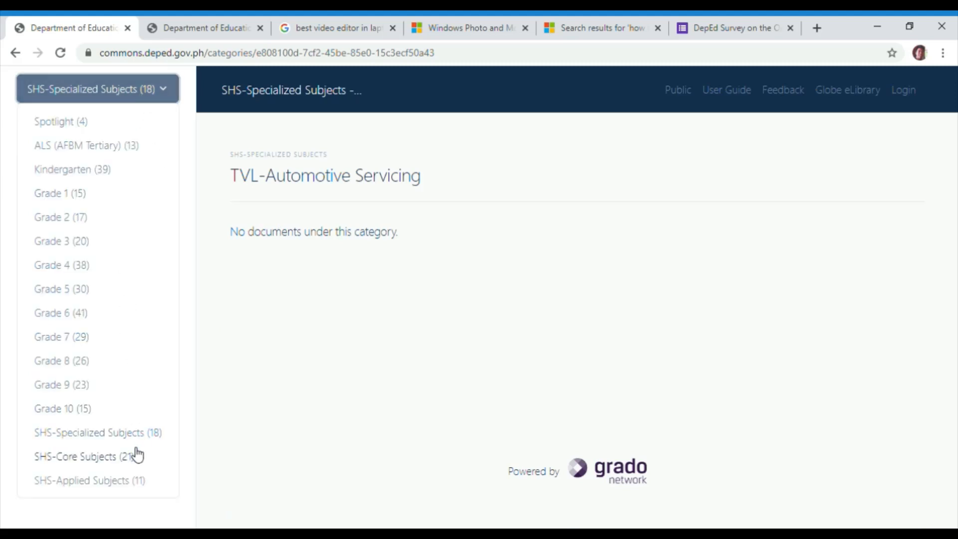
View SHS-Core Reading and Writing Skills, 21st Century Literature, and Statistics and Probability.
click(76, 456)
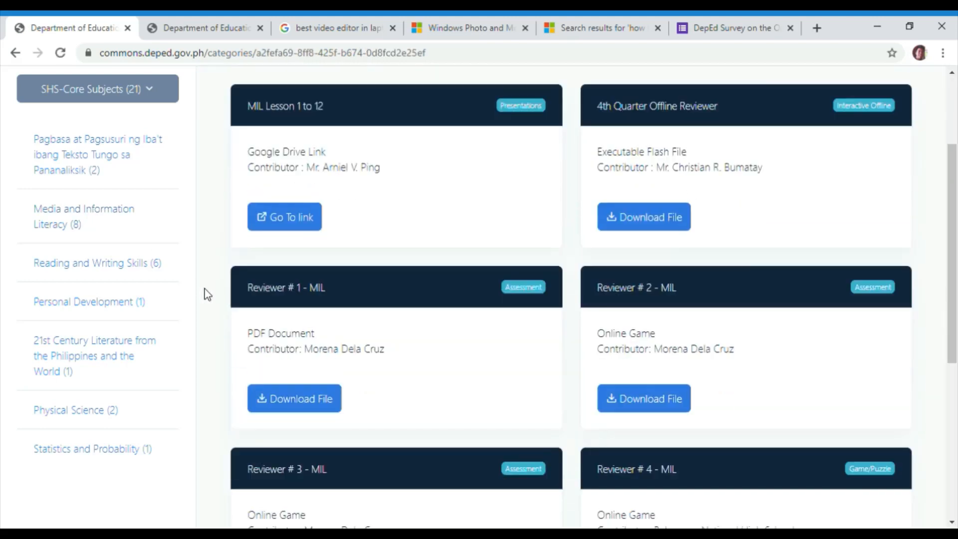
scroll(down, 3)
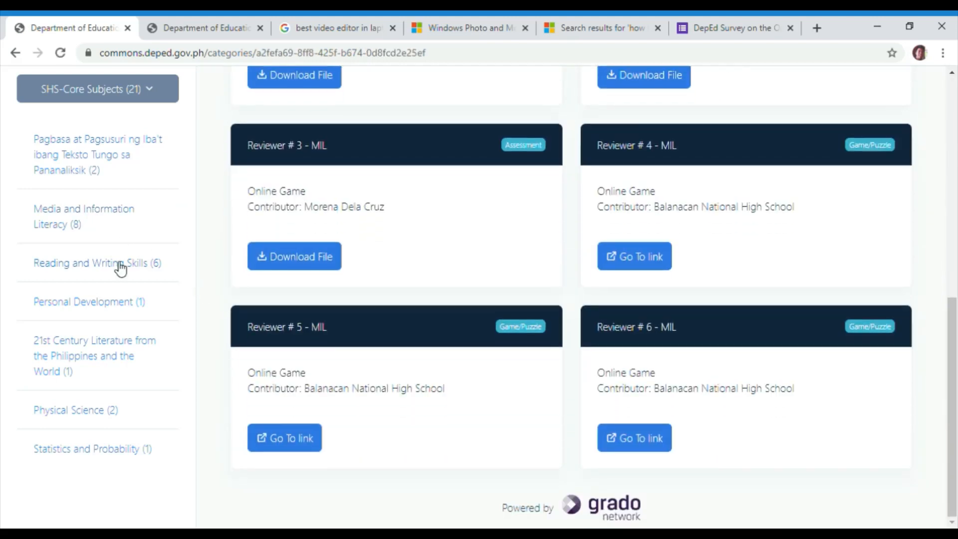
click(96, 264)
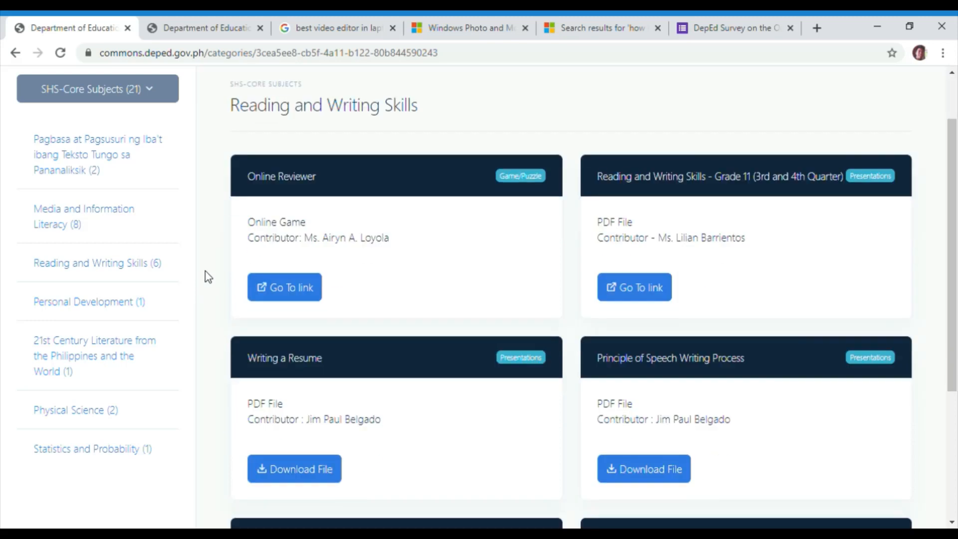
click(95, 355)
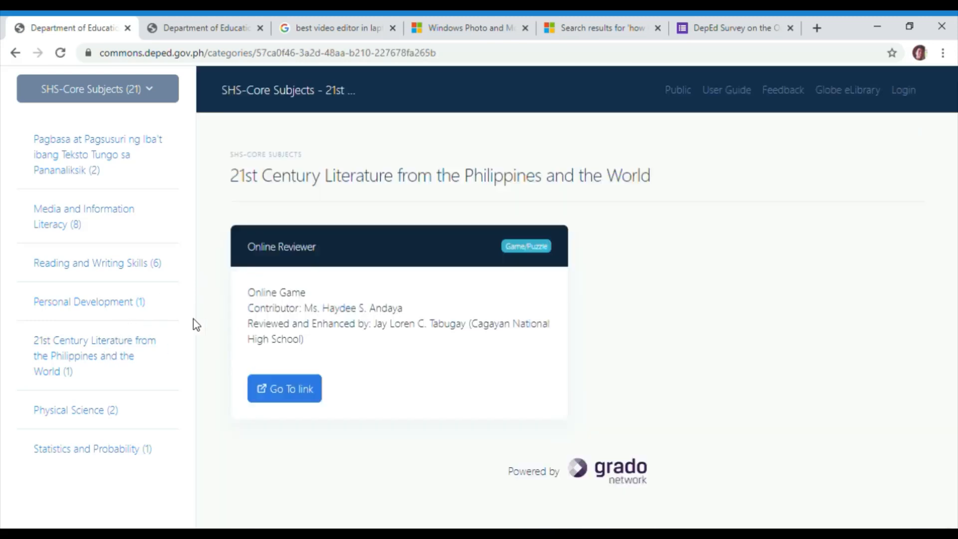
click(92, 449)
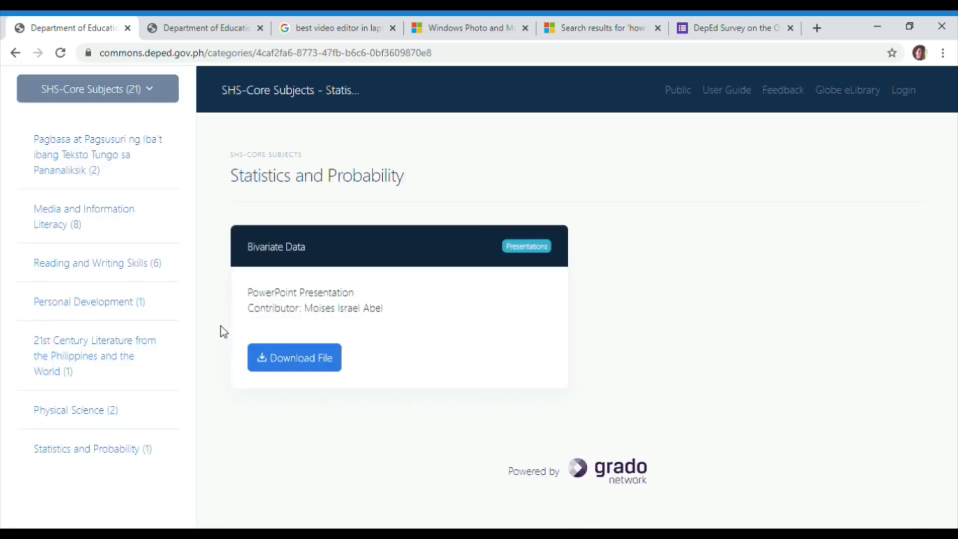
click(98, 89)
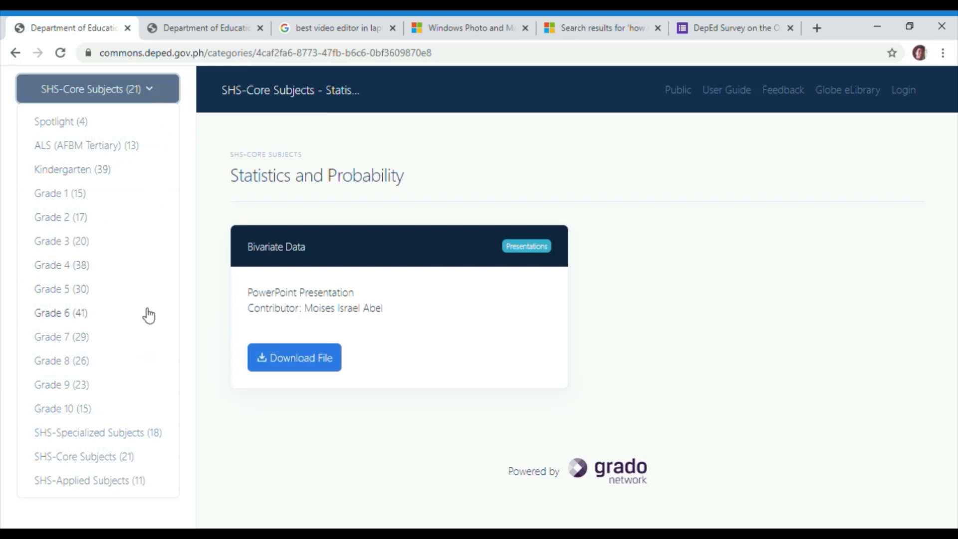
mouse_move(140, 96)
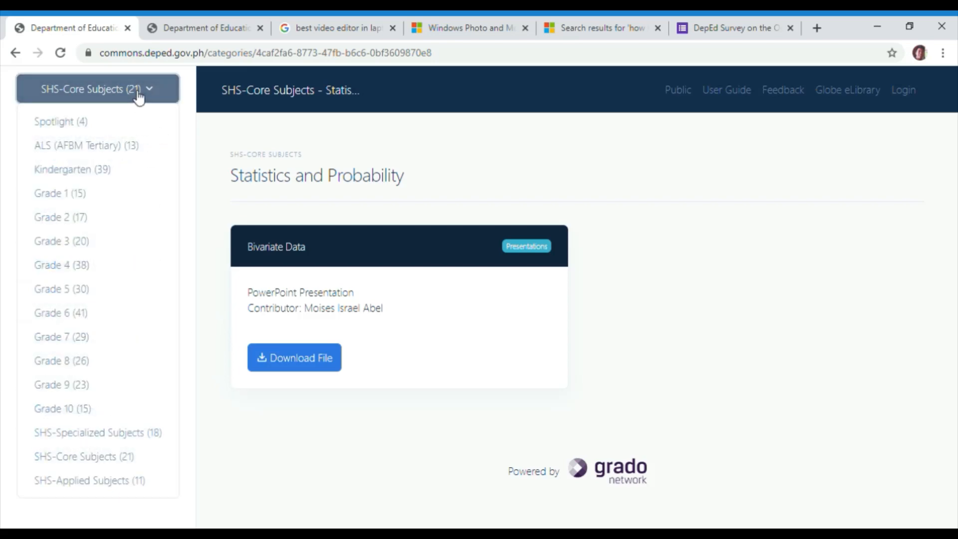
View SHS-Applied Empowerment Technologies, then Inquiries, Investigations and Immersion.
click(84, 480)
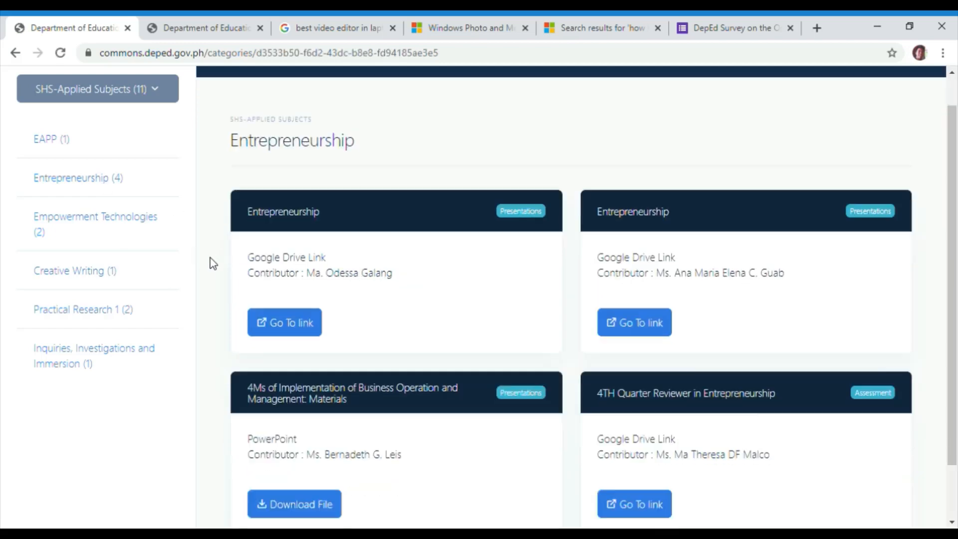
click(94, 223)
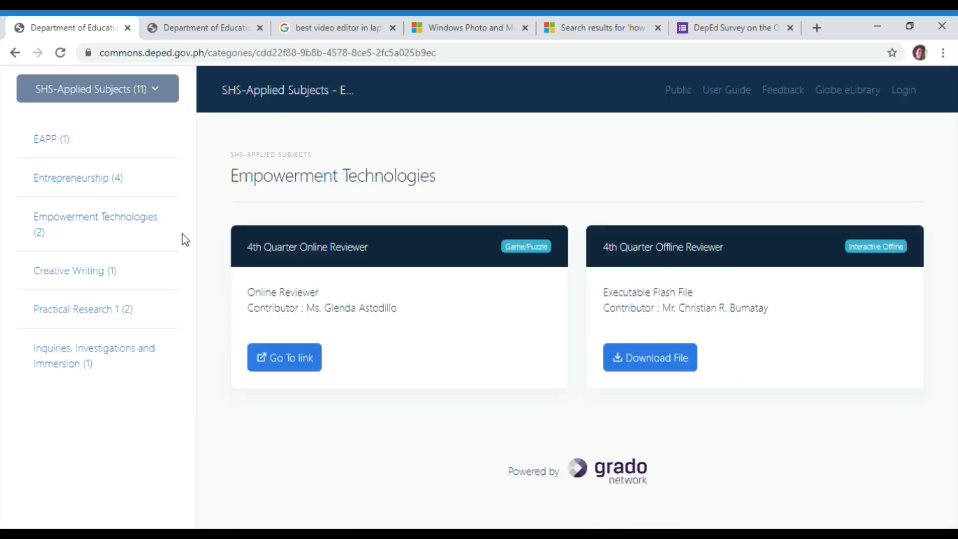
click(78, 309)
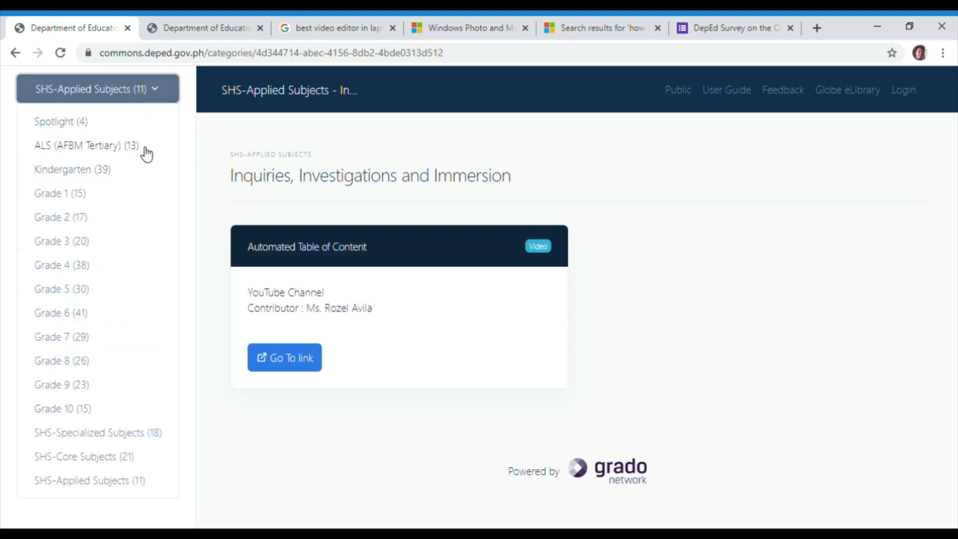
mouse_move(61, 122)
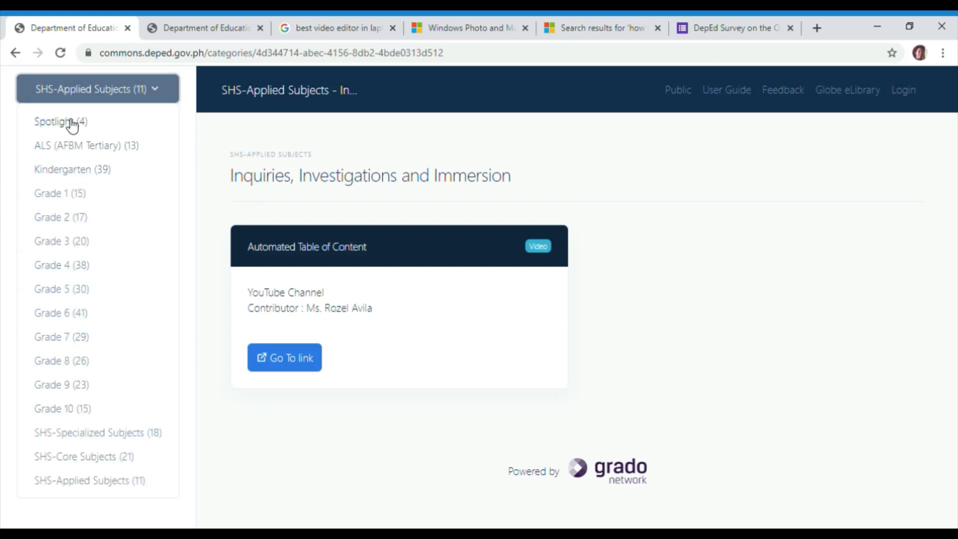
Switch to Spotlight and show the three Cyber Safety presentations.
click(59, 121)
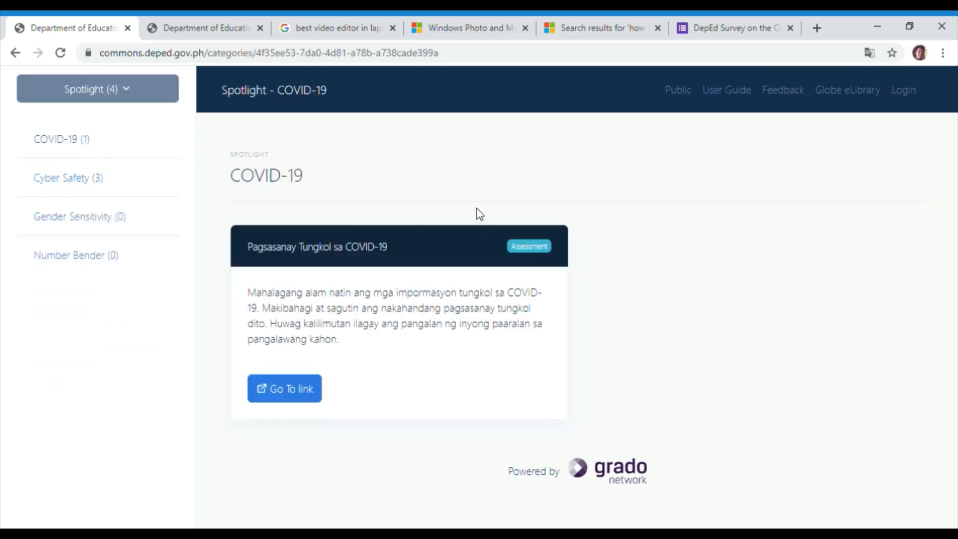
mouse_move(425, 210)
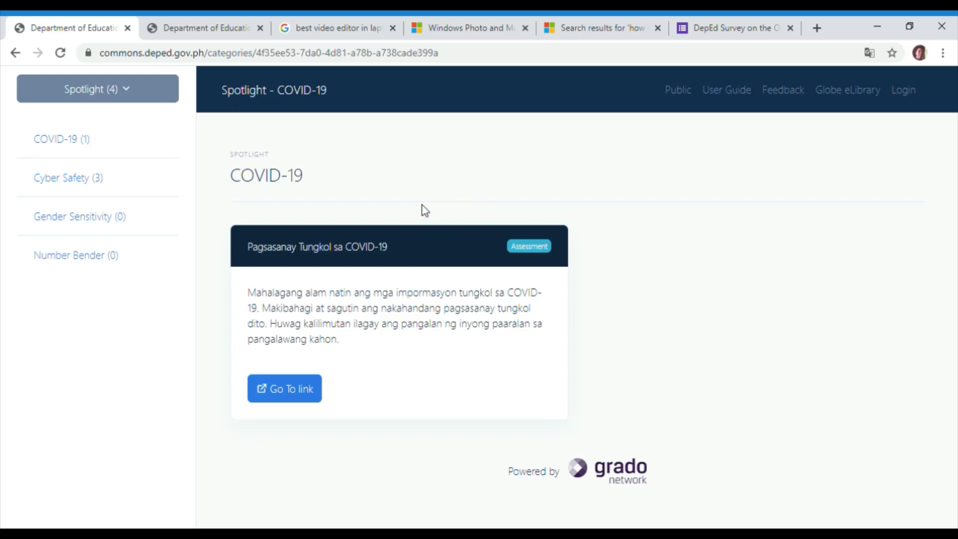
click(68, 178)
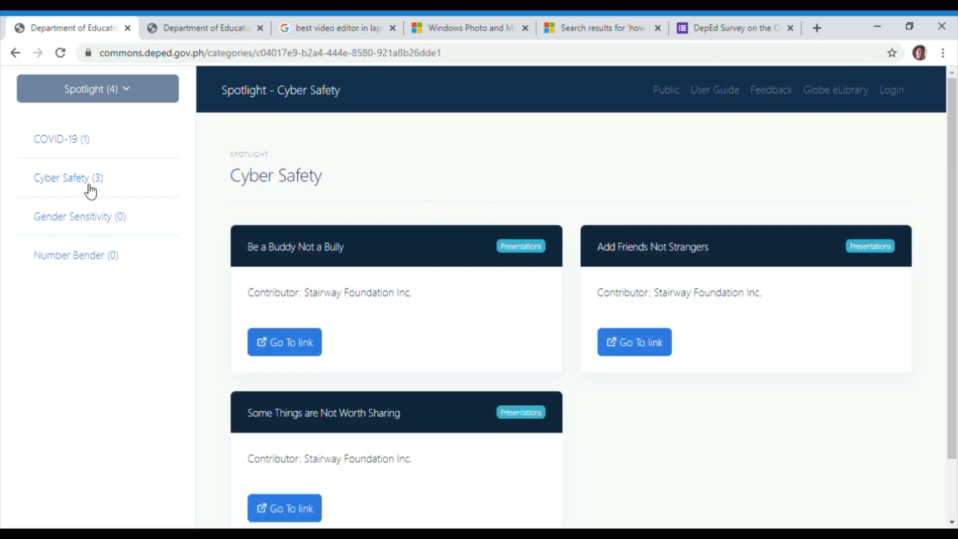
mouse_move(98, 221)
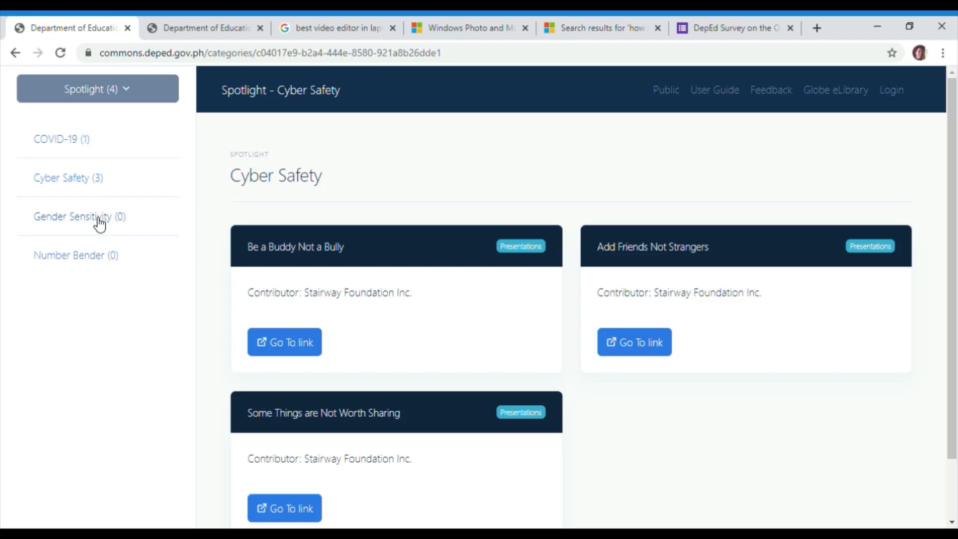
mouse_move(853, 141)
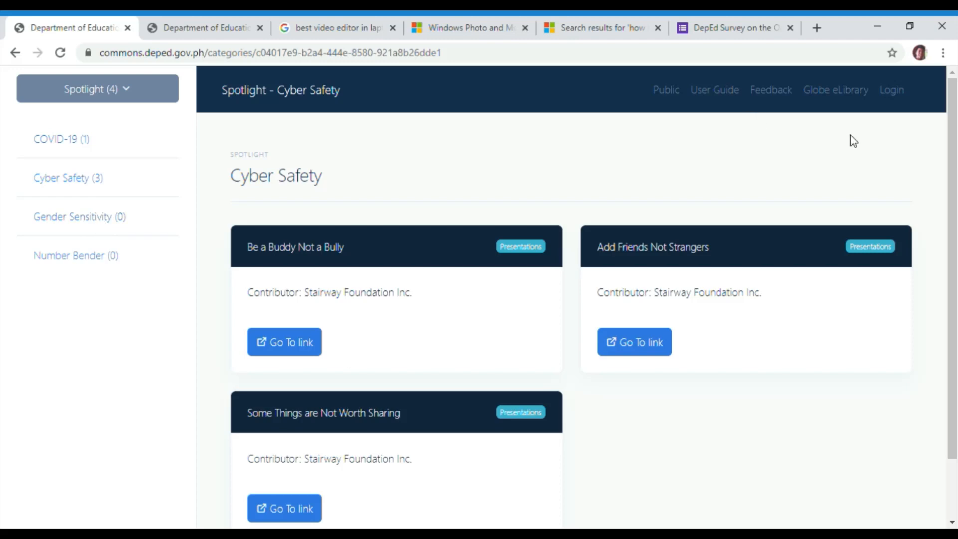
mouse_move(892, 114)
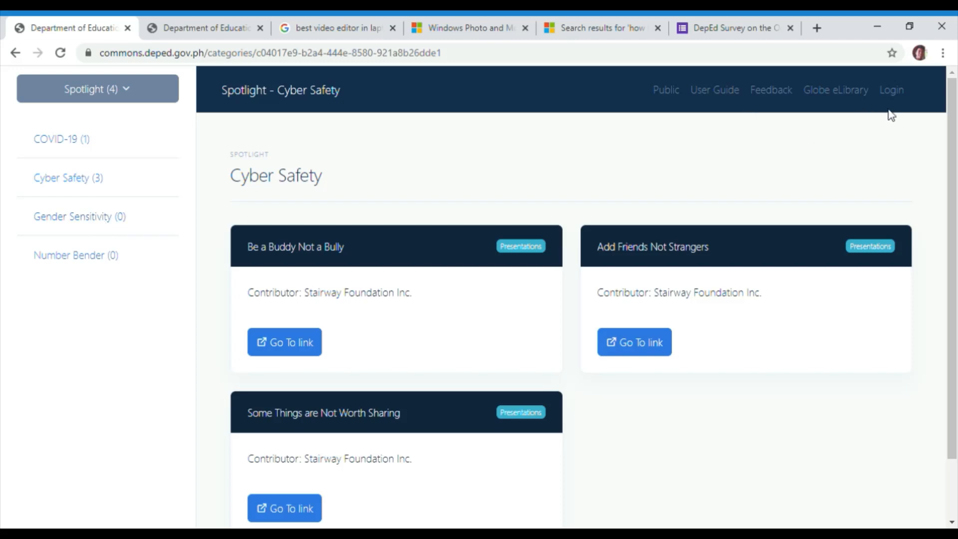